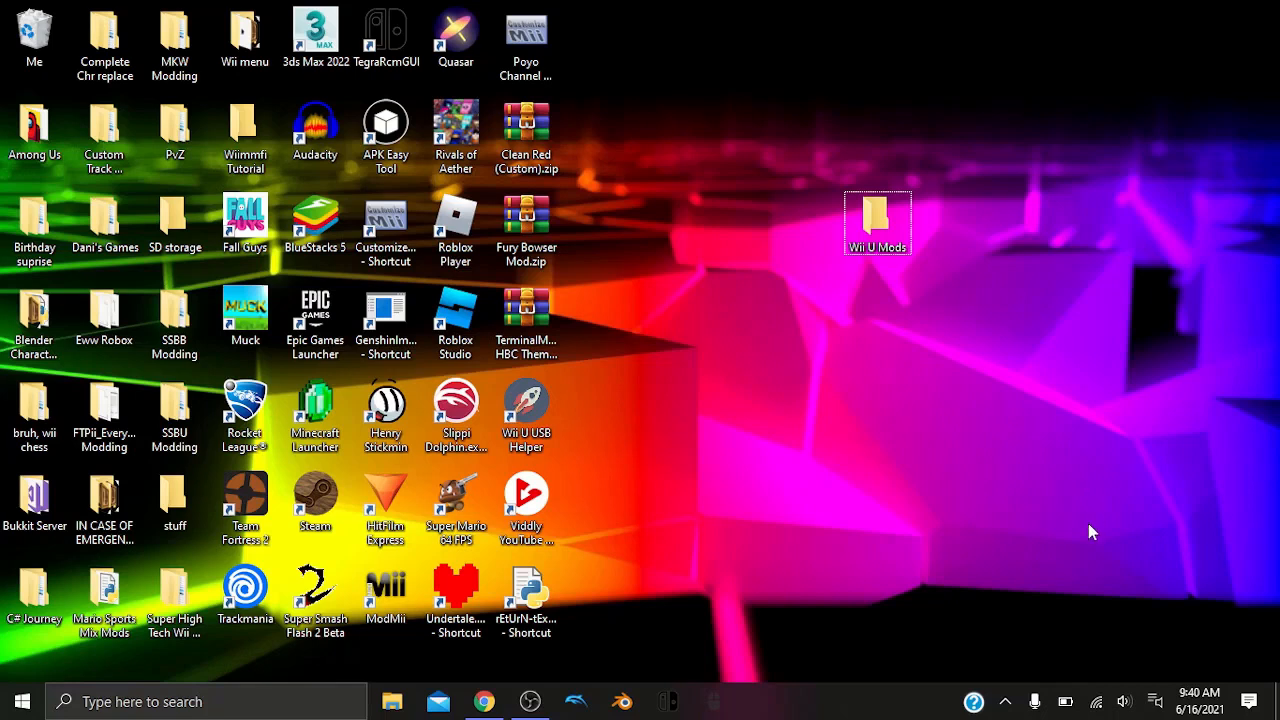
pyautogui.moveTo(1144, 408)
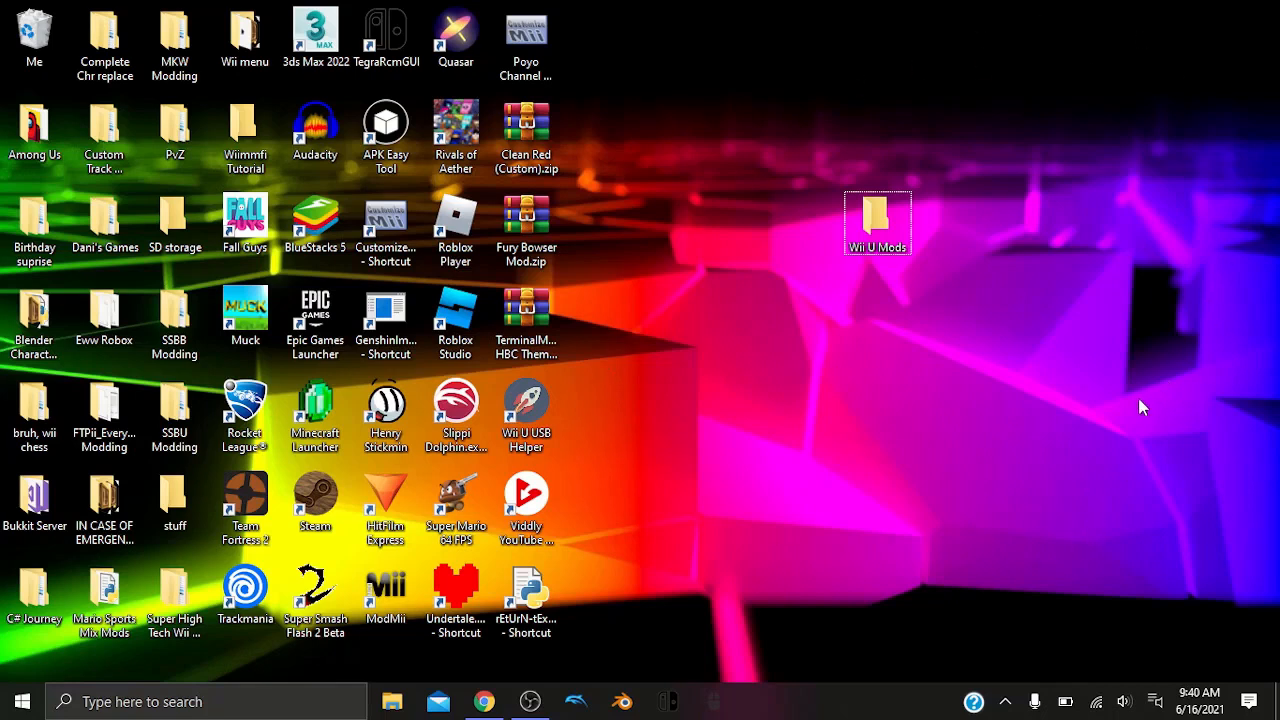
pyautogui.moveTo(1058, 490)
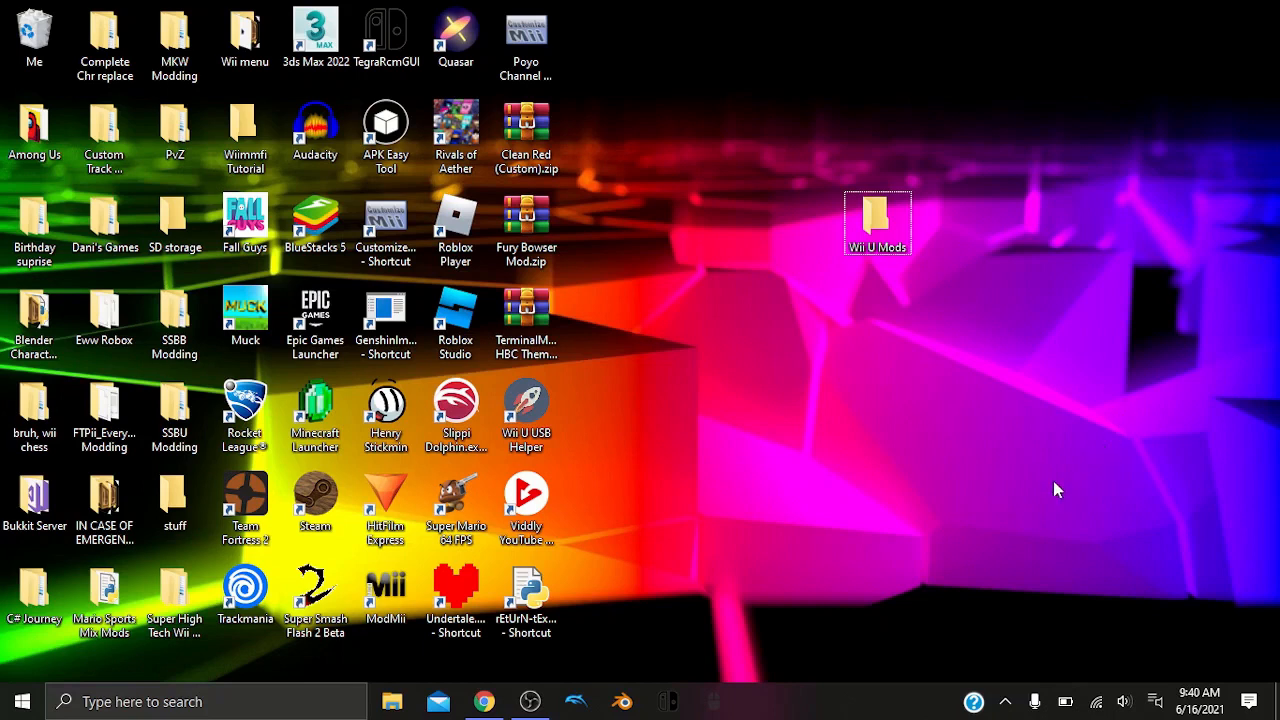
pyautogui.moveTo(856, 500)
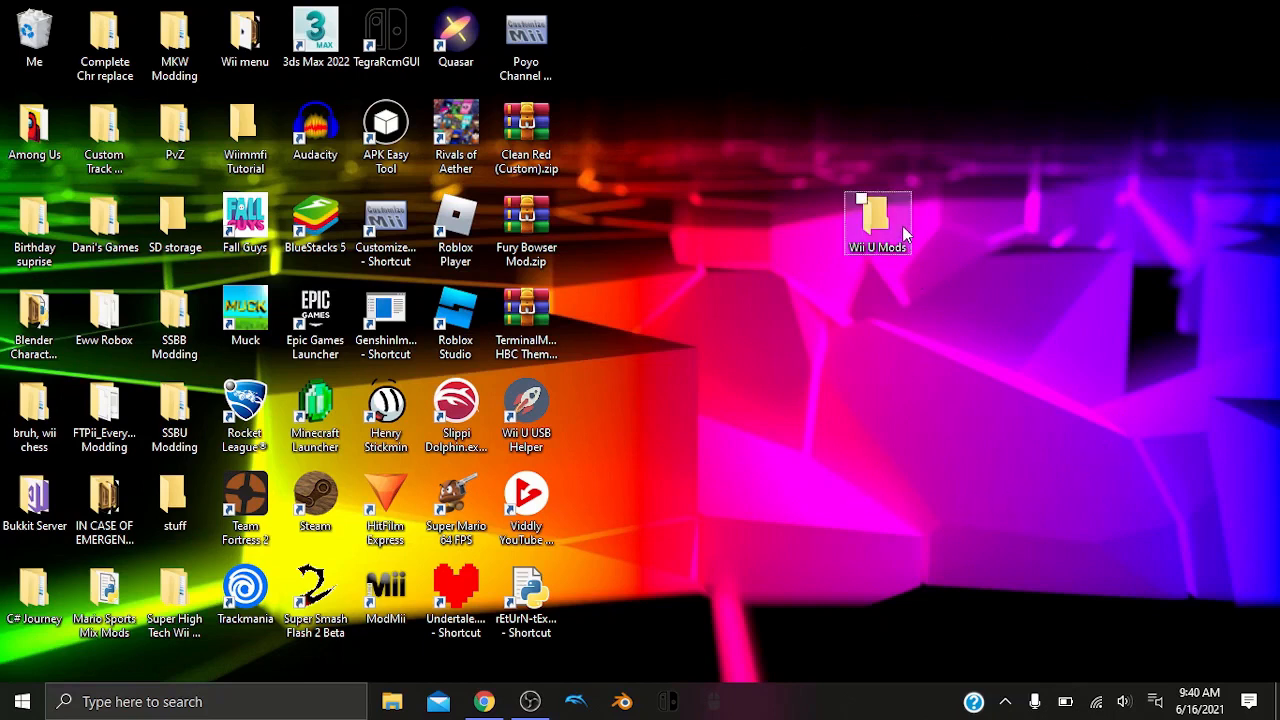
# - Extract SD Cafiine.zip in Wii U Mods and browse into the inner SDcafiine app folder
pyautogui.doubleClick(876, 222)
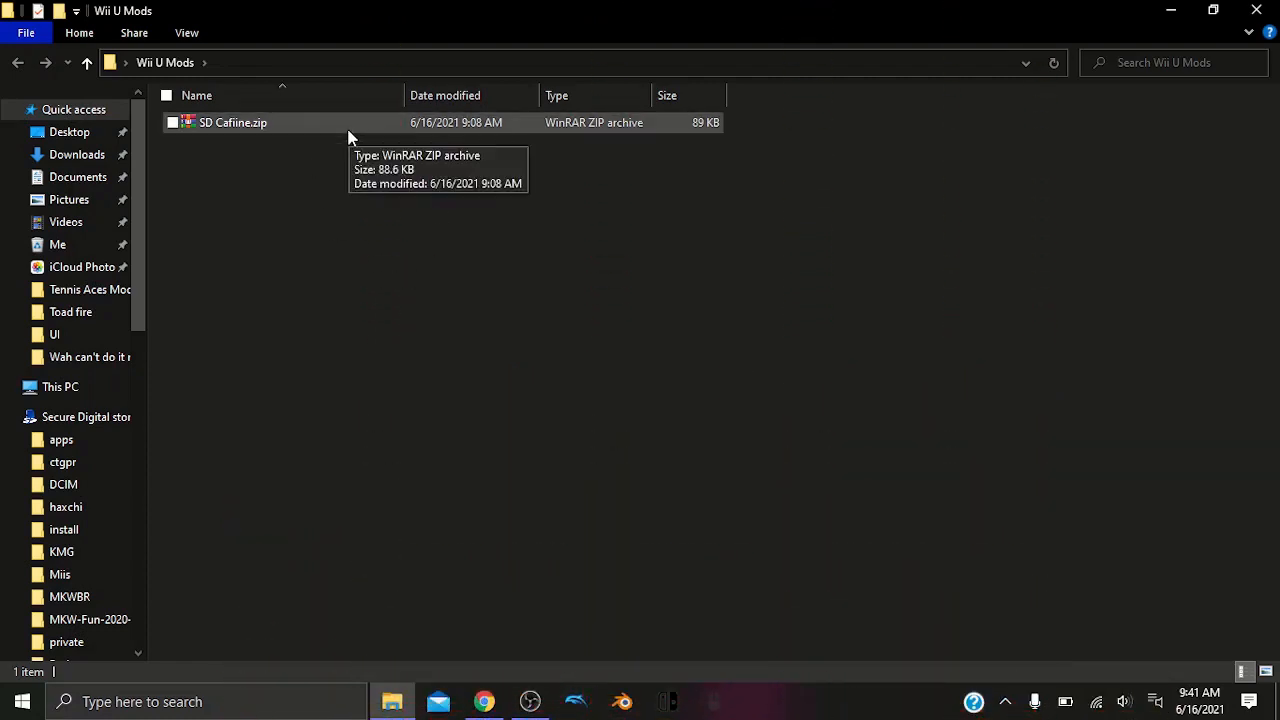
pyautogui.rightClick(232, 122)
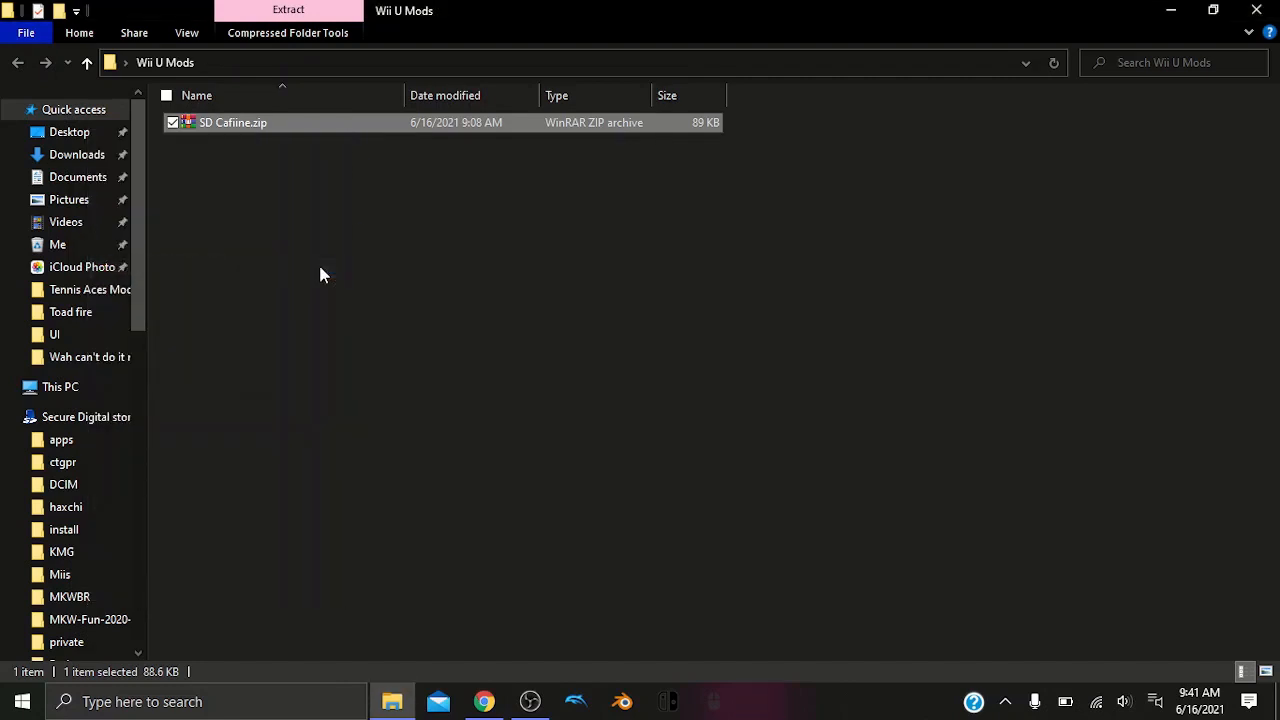
pyautogui.click(288, 8)
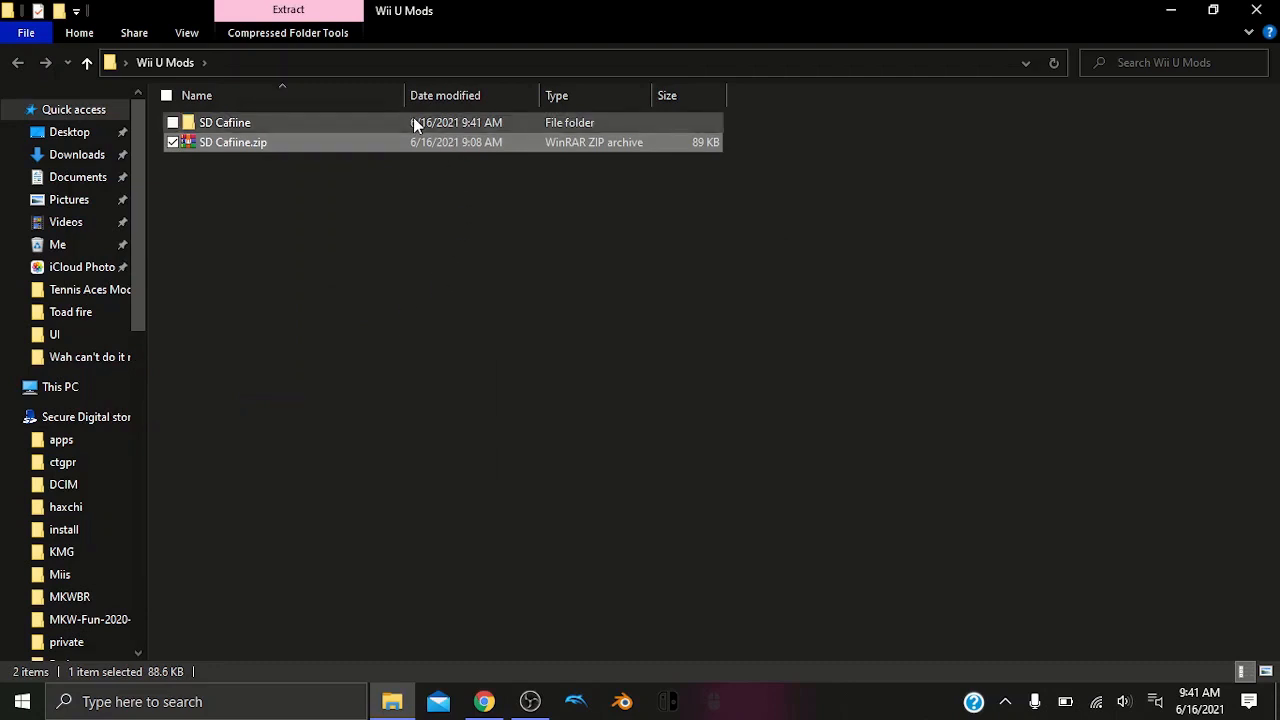
pyautogui.doubleClick(224, 122)
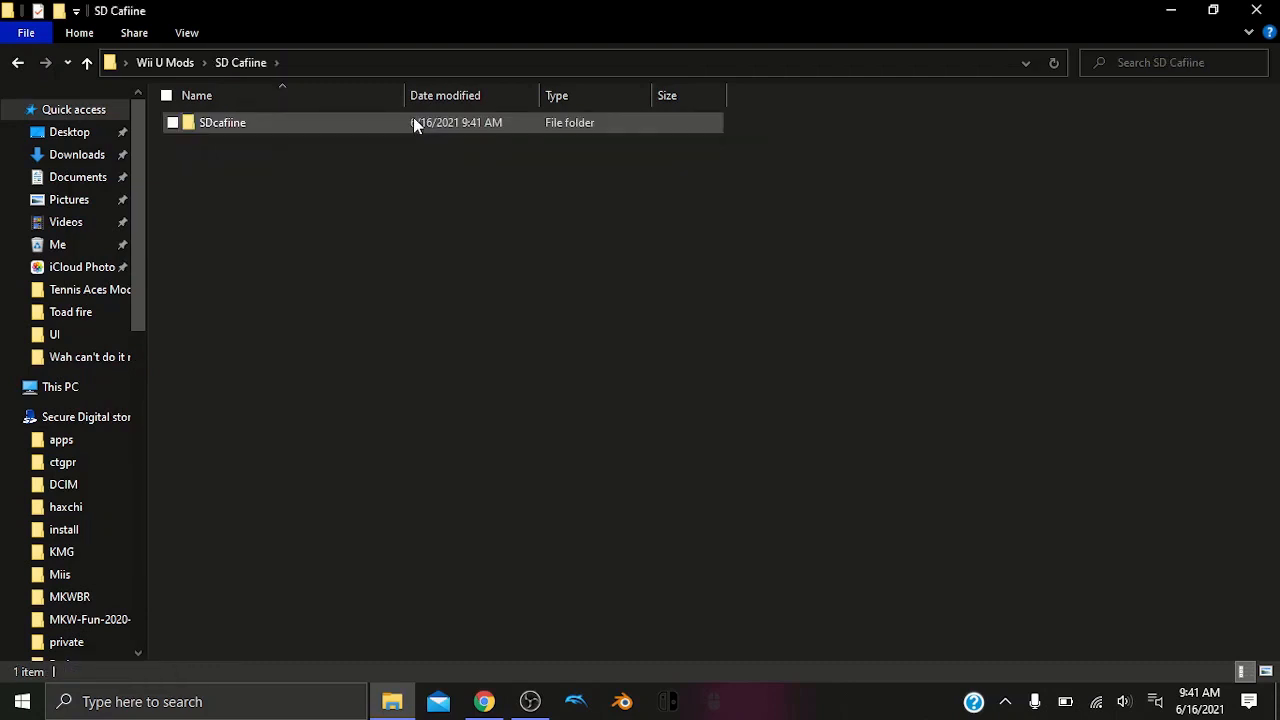
pyautogui.doubleClick(222, 122)
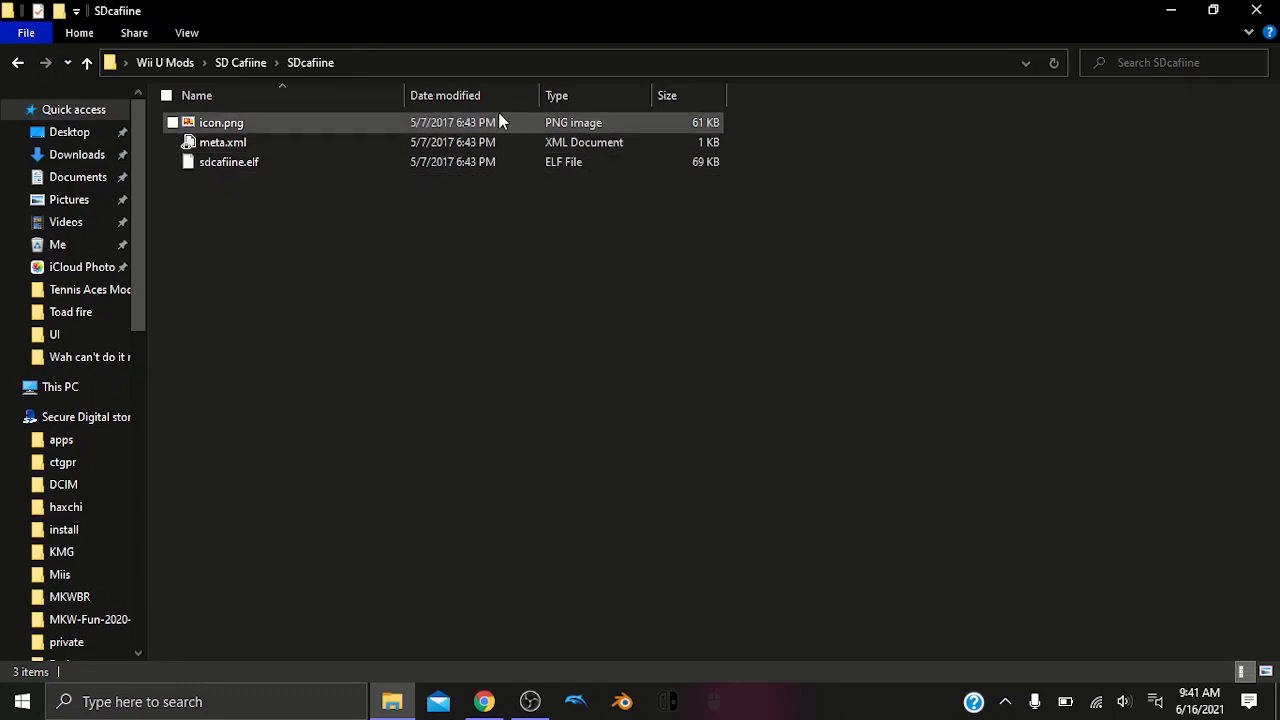
pyautogui.moveTo(420, 122)
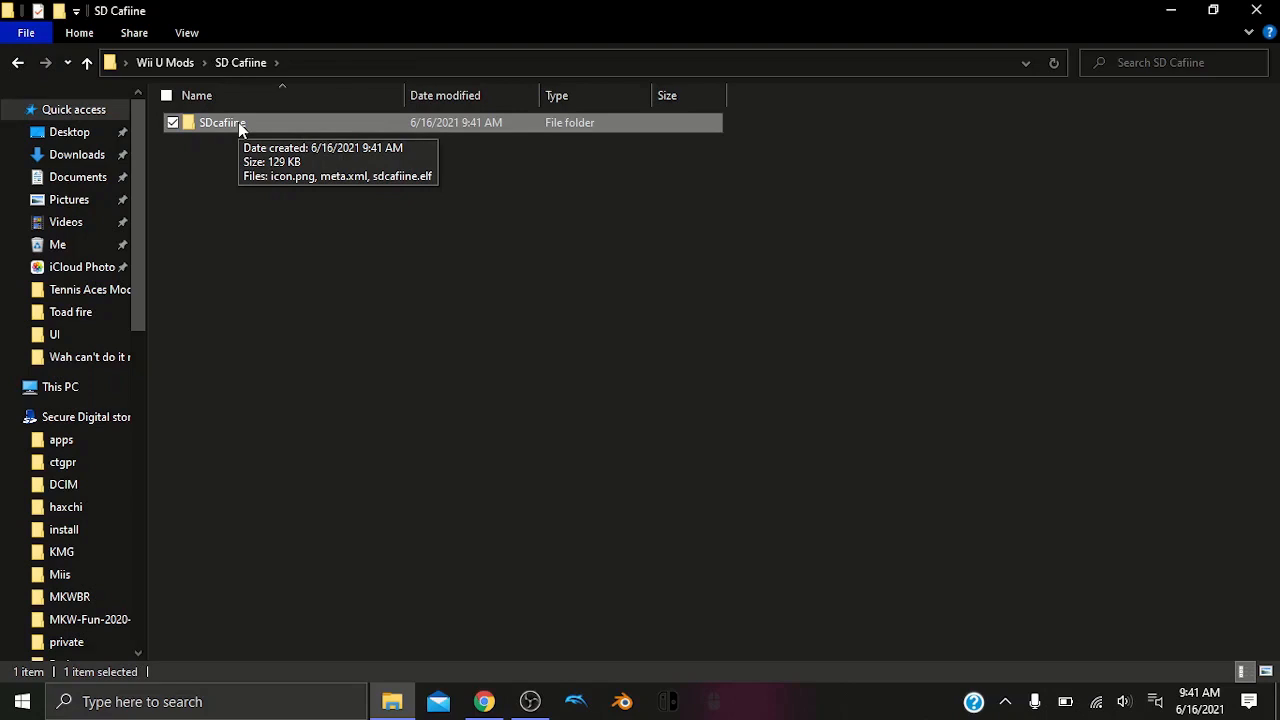
# - Copy the SDcafiine folder into the SD card's wiiu/apps directory and check its contents
pyautogui.rightClick(220, 122)
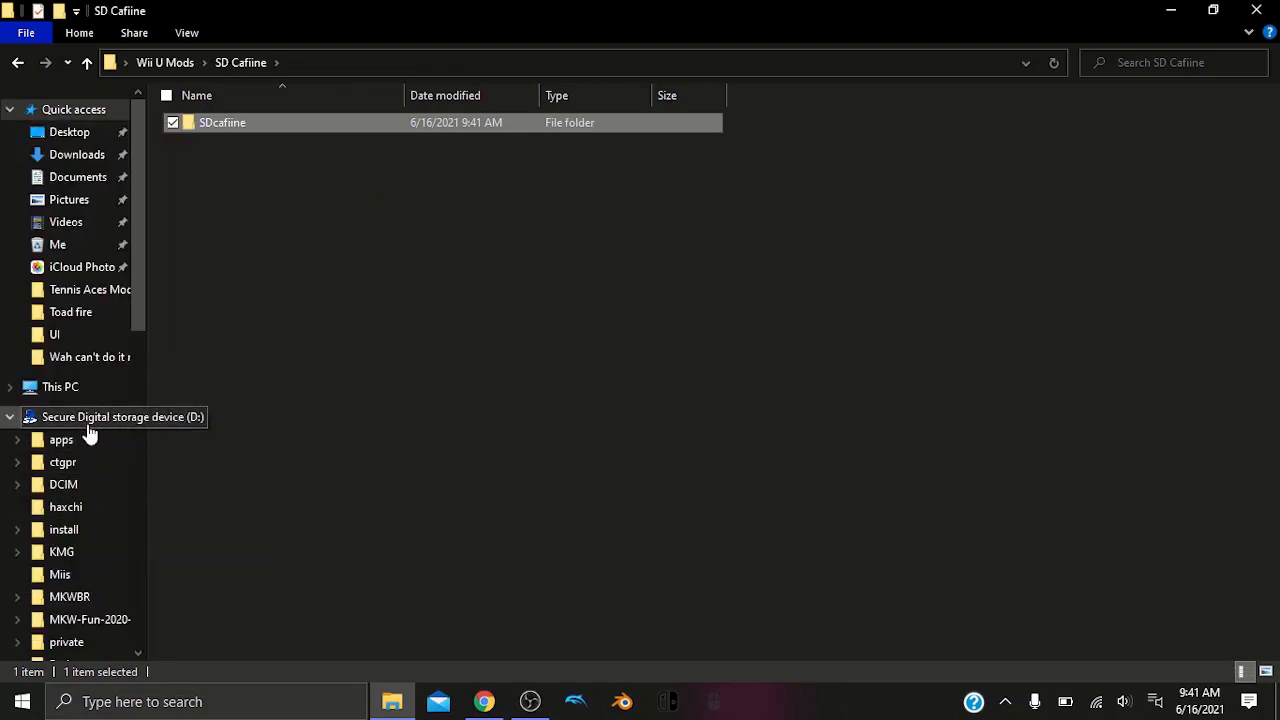
pyautogui.click(120, 418)
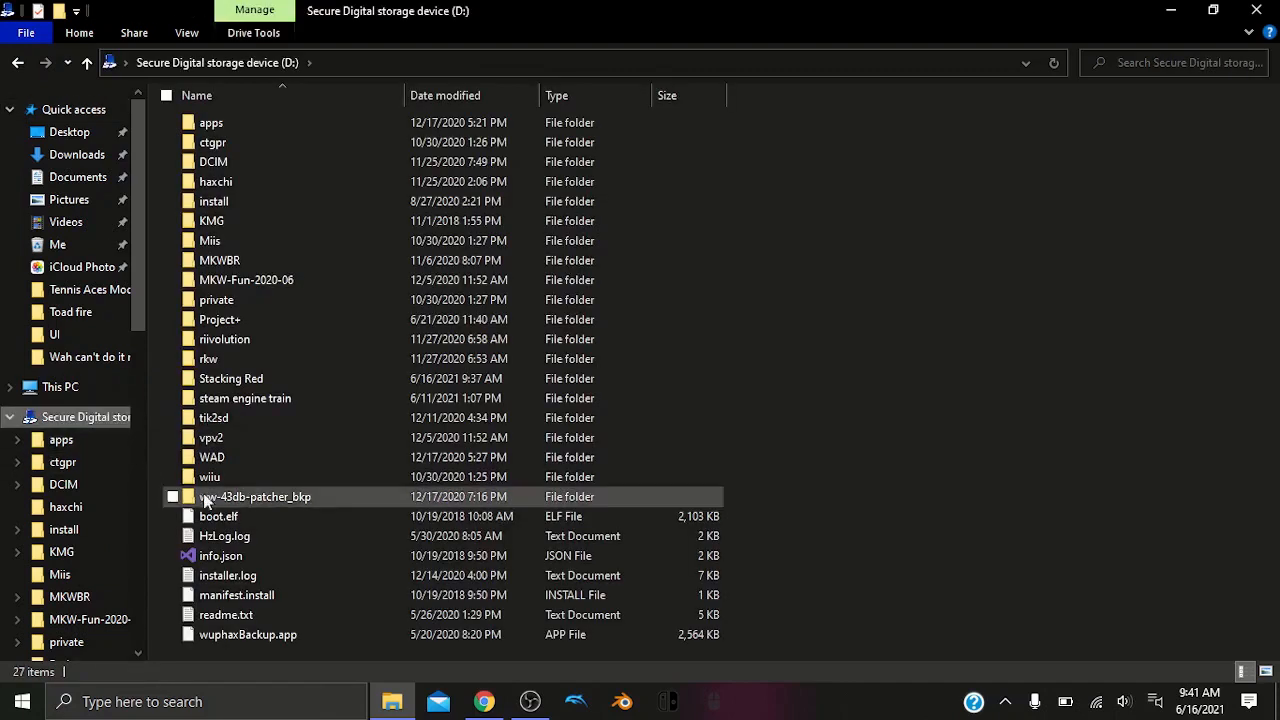
pyautogui.doubleClick(208, 476)
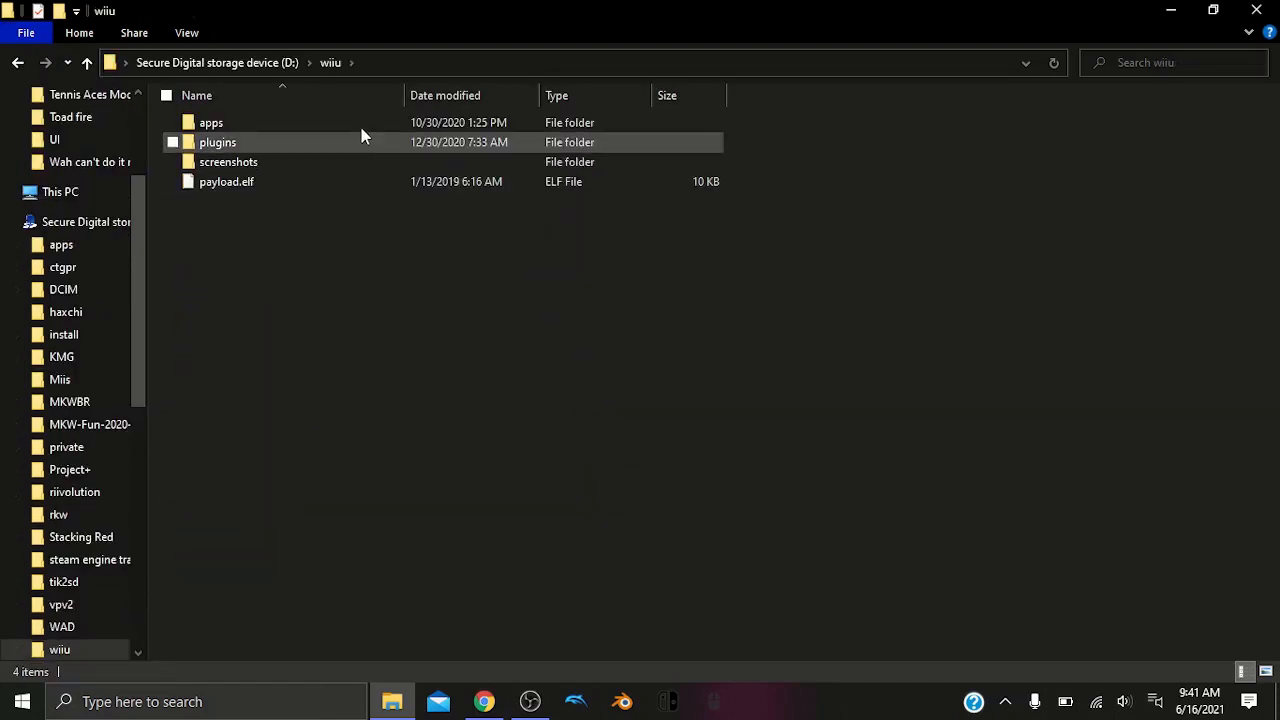
pyautogui.doubleClick(210, 122)
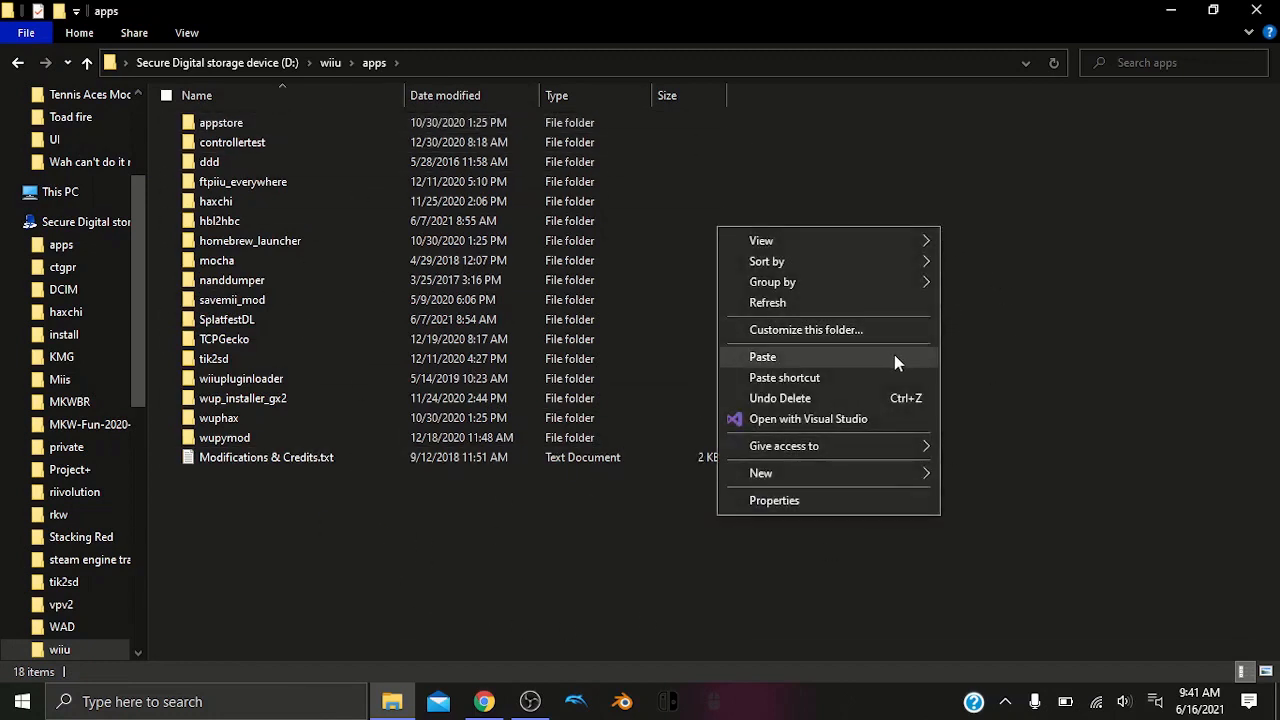
pyautogui.click(764, 356)
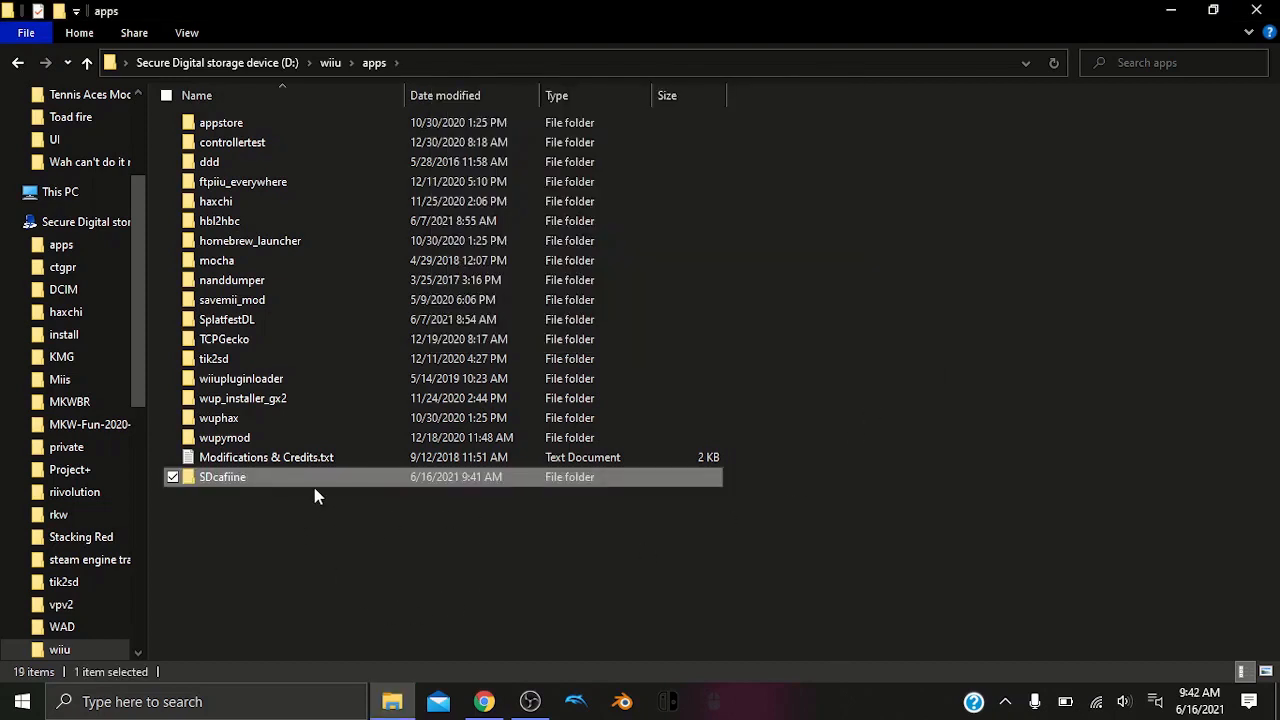
pyautogui.doubleClick(224, 476)
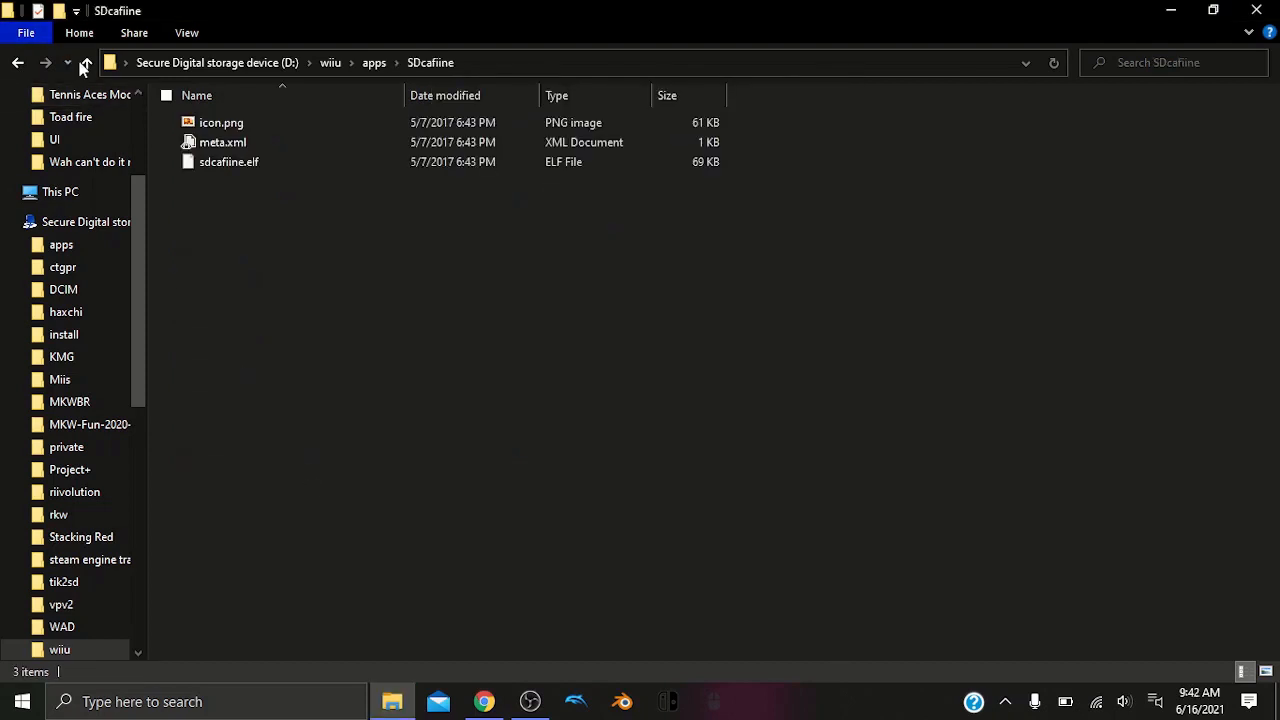
# - Close the SD card window and return to the Wii U Mods folder
pyautogui.click(84, 62)
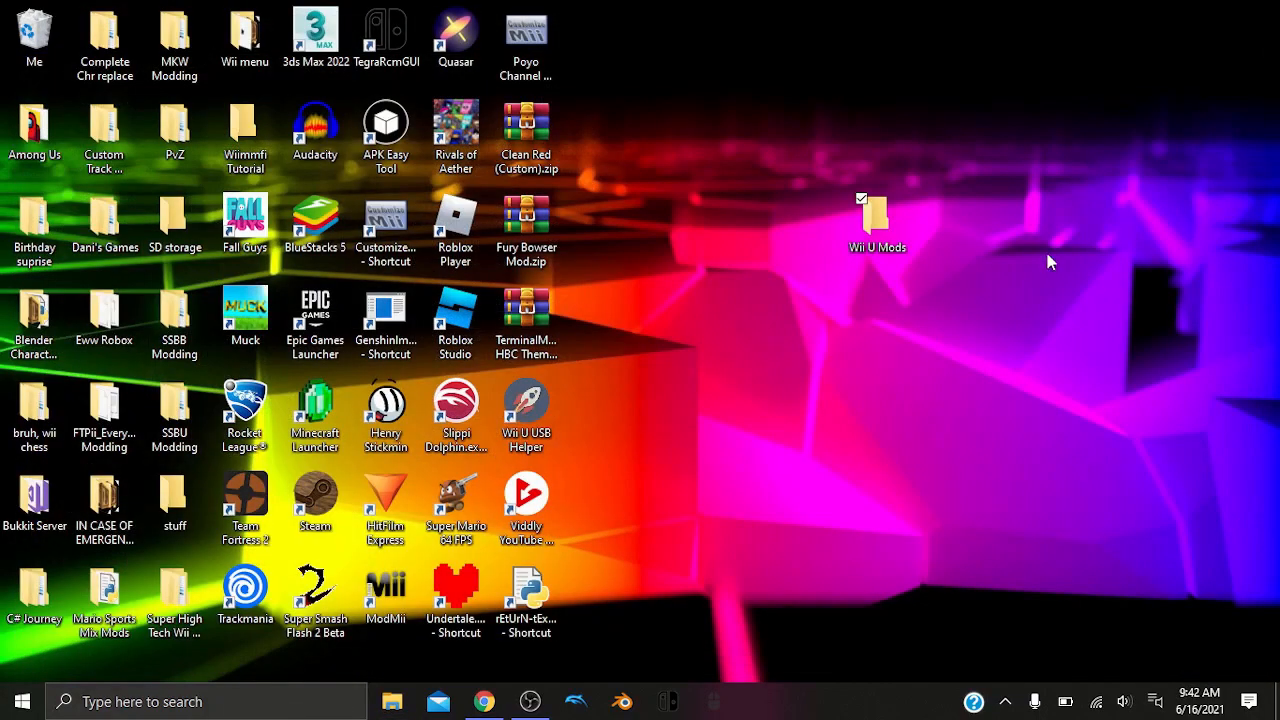
pyautogui.doubleClick(876, 214)
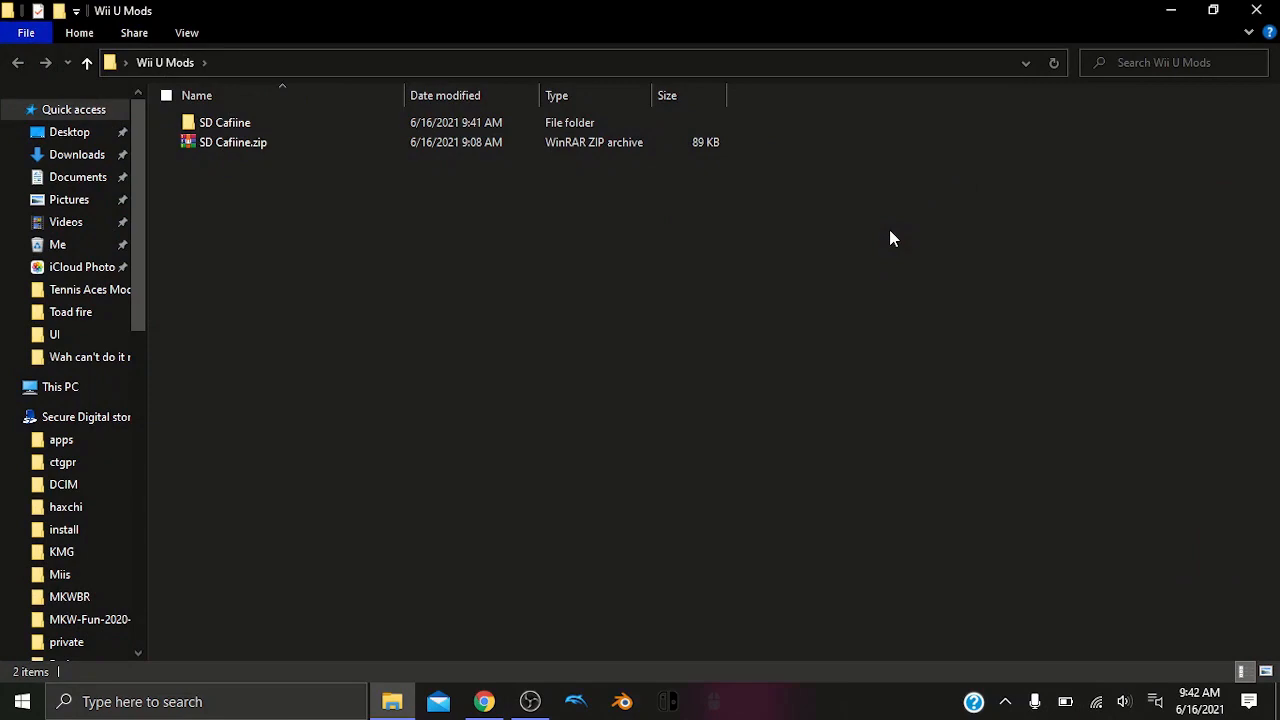
pyautogui.moveTo(794, 258)
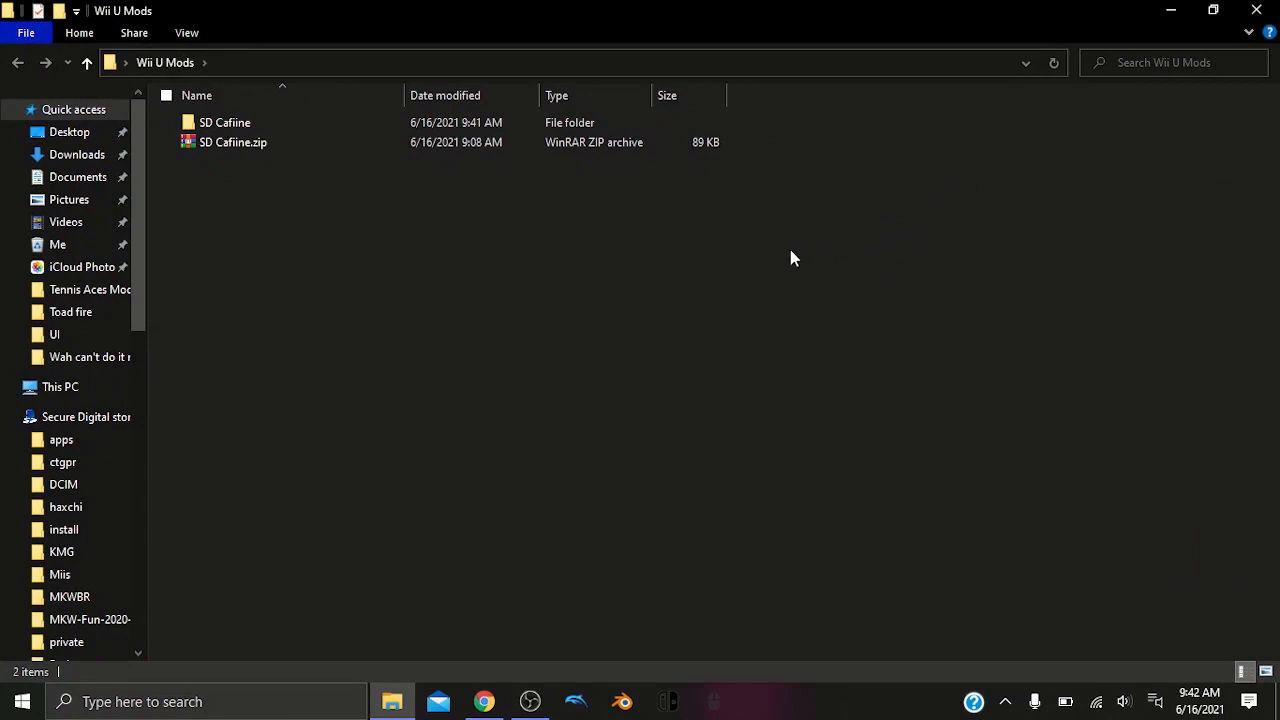
pyautogui.moveTo(484, 700)
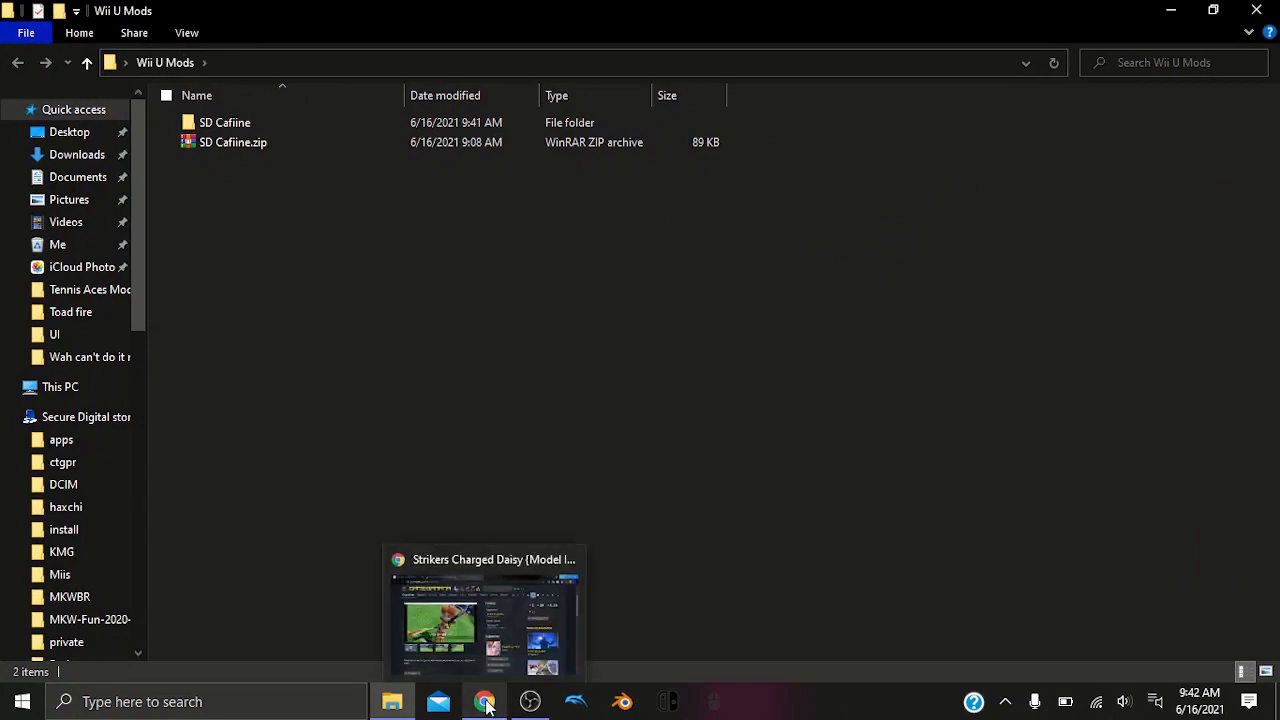
# - Download strikerchargeddaisy.zip from its GameBanana page into the Wii U Mods folder
pyautogui.click(484, 700)
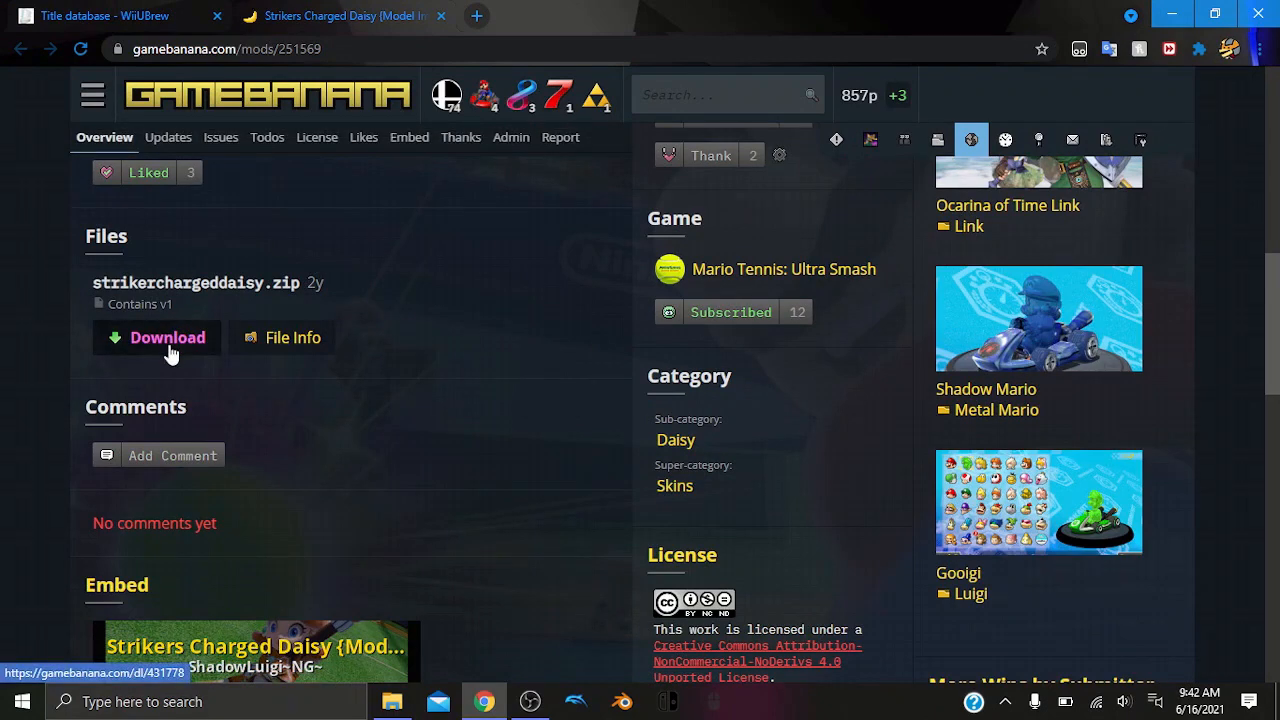
pyautogui.click(168, 336)
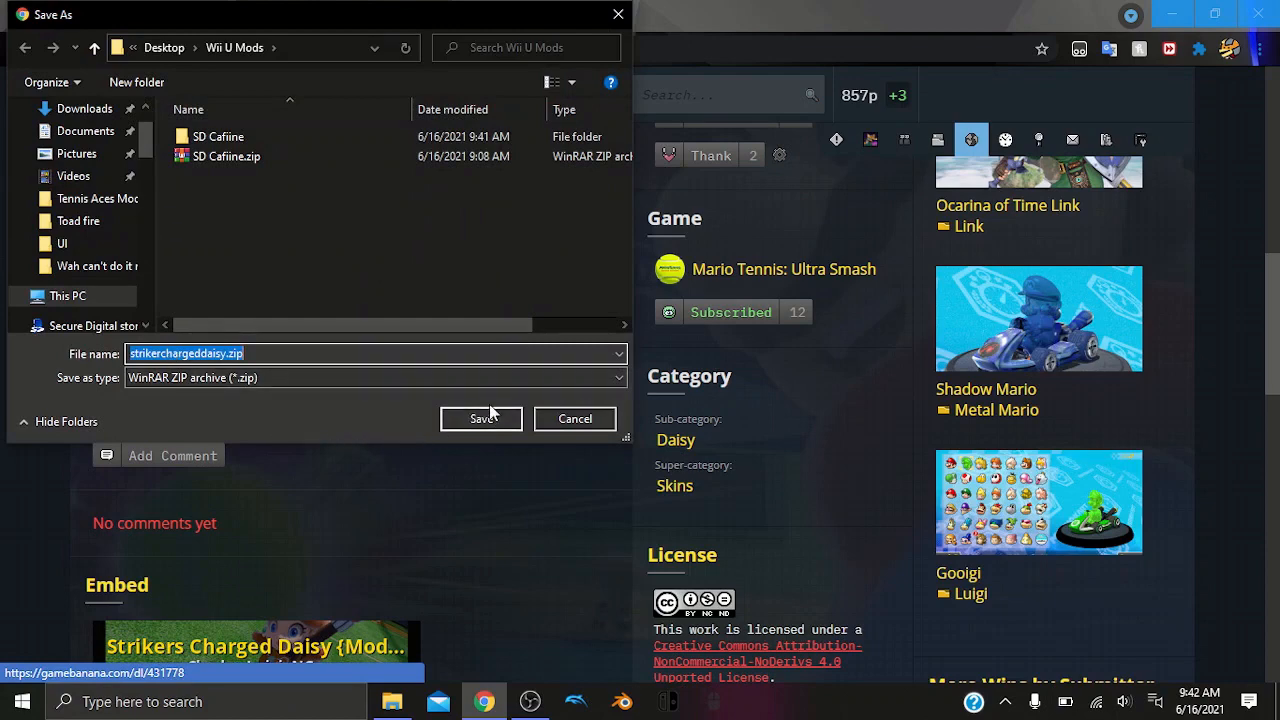
pyautogui.click(480, 418)
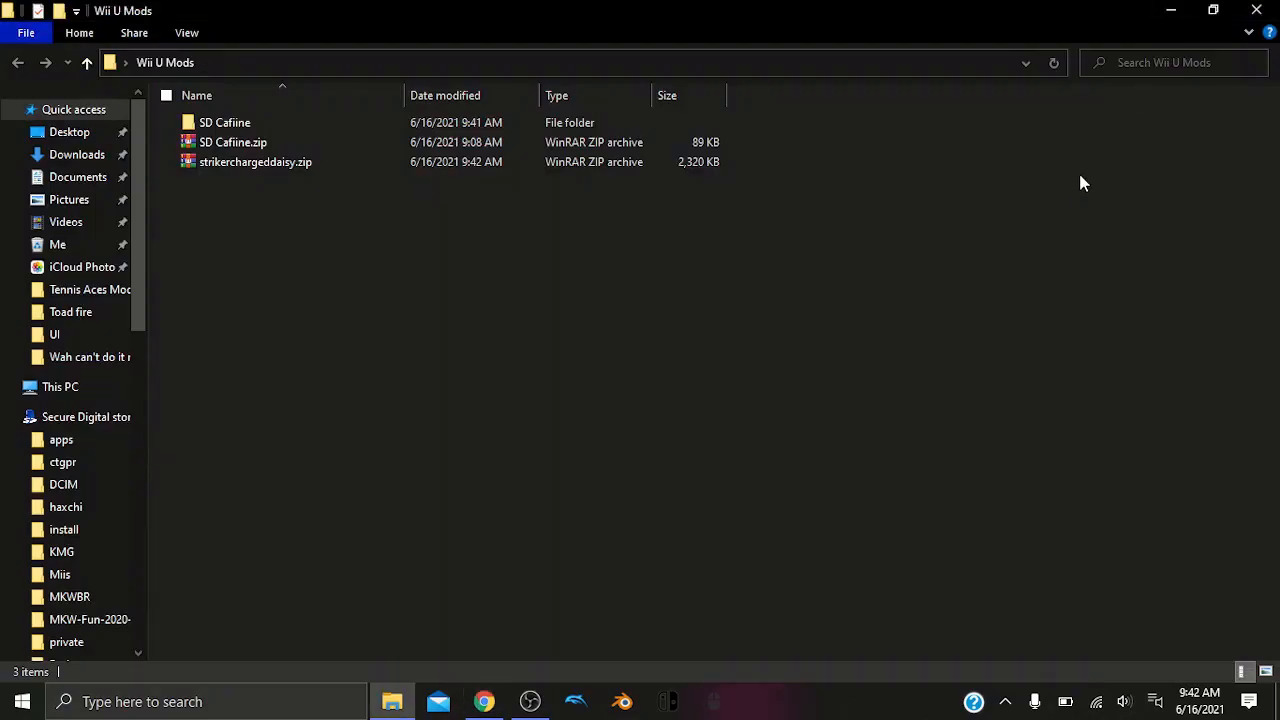
# - Extract strikerchargeddaisy.zip, inspect its content folder, and return to Wii U Mods
pyautogui.click(256, 162)
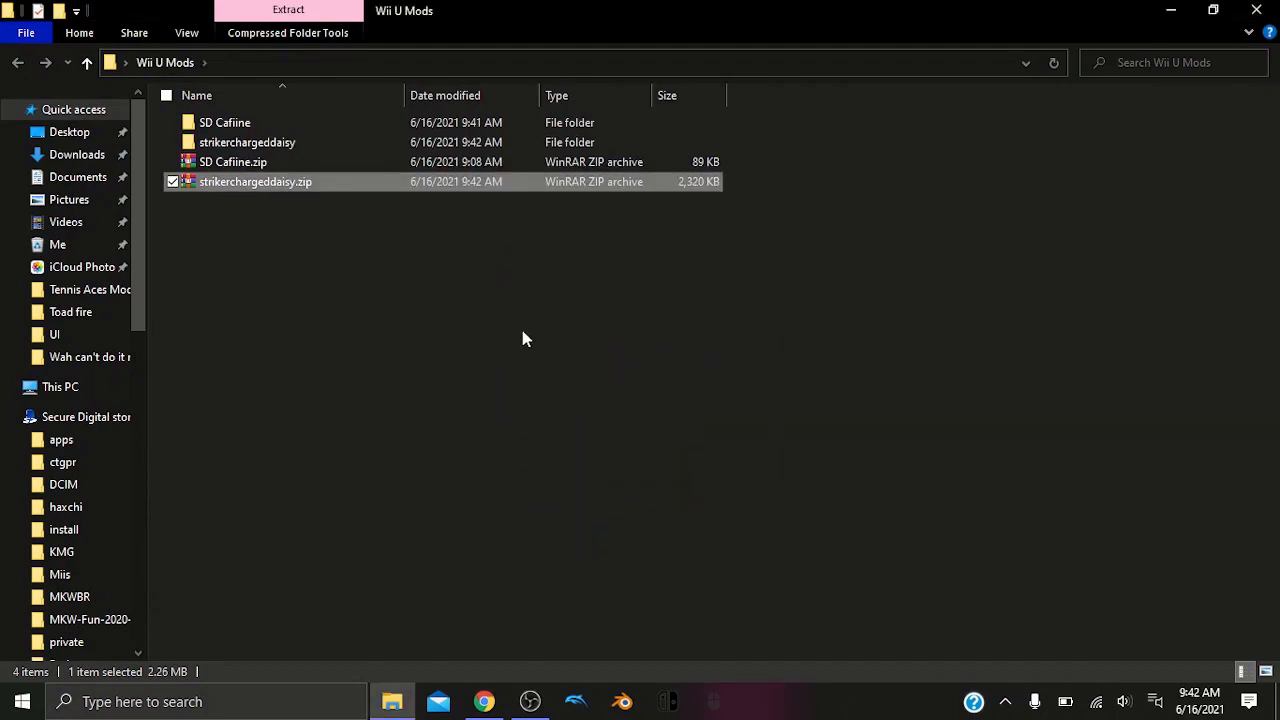
pyautogui.click(232, 160)
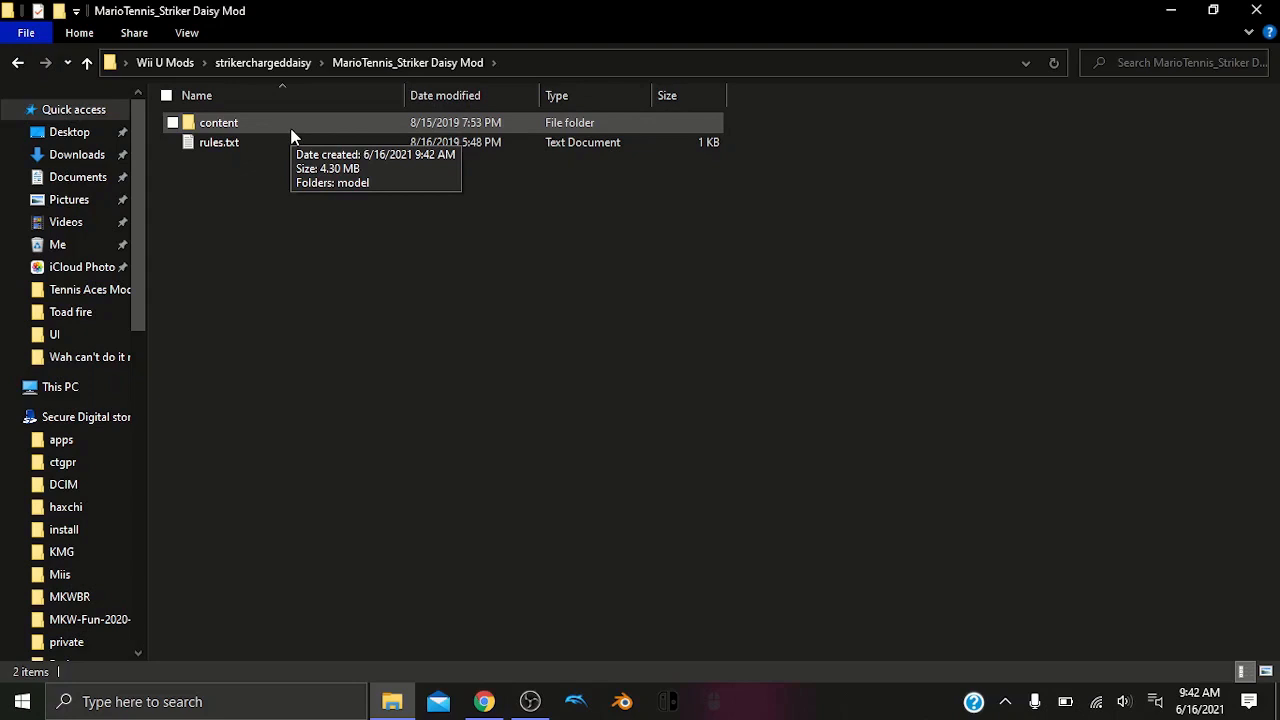
pyautogui.moveTo(276, 136)
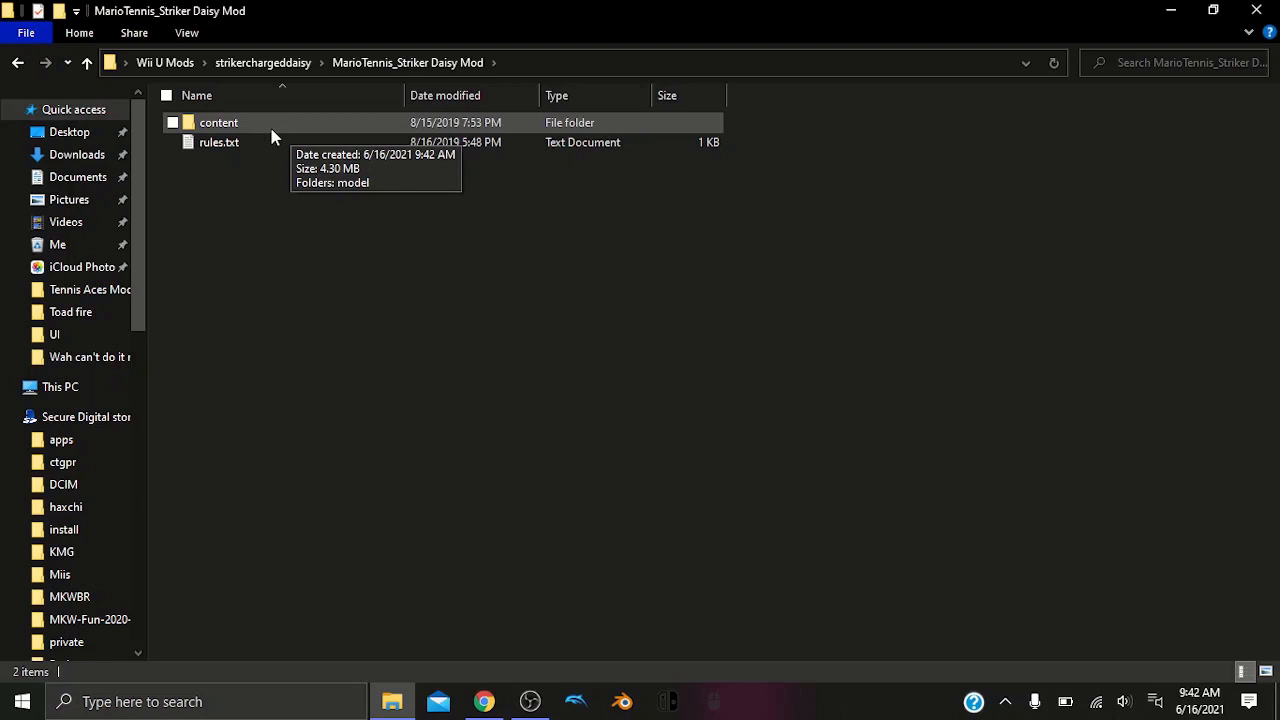
pyautogui.moveTo(280, 128)
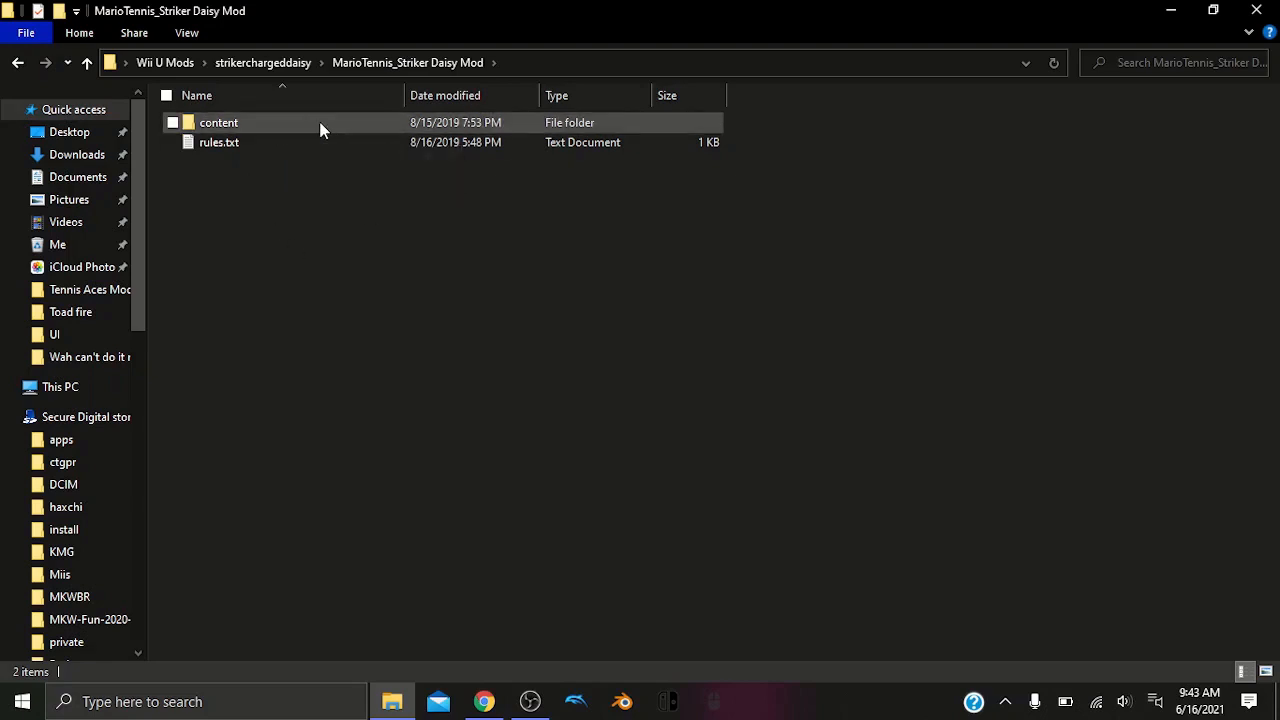
pyautogui.doubleClick(218, 122)
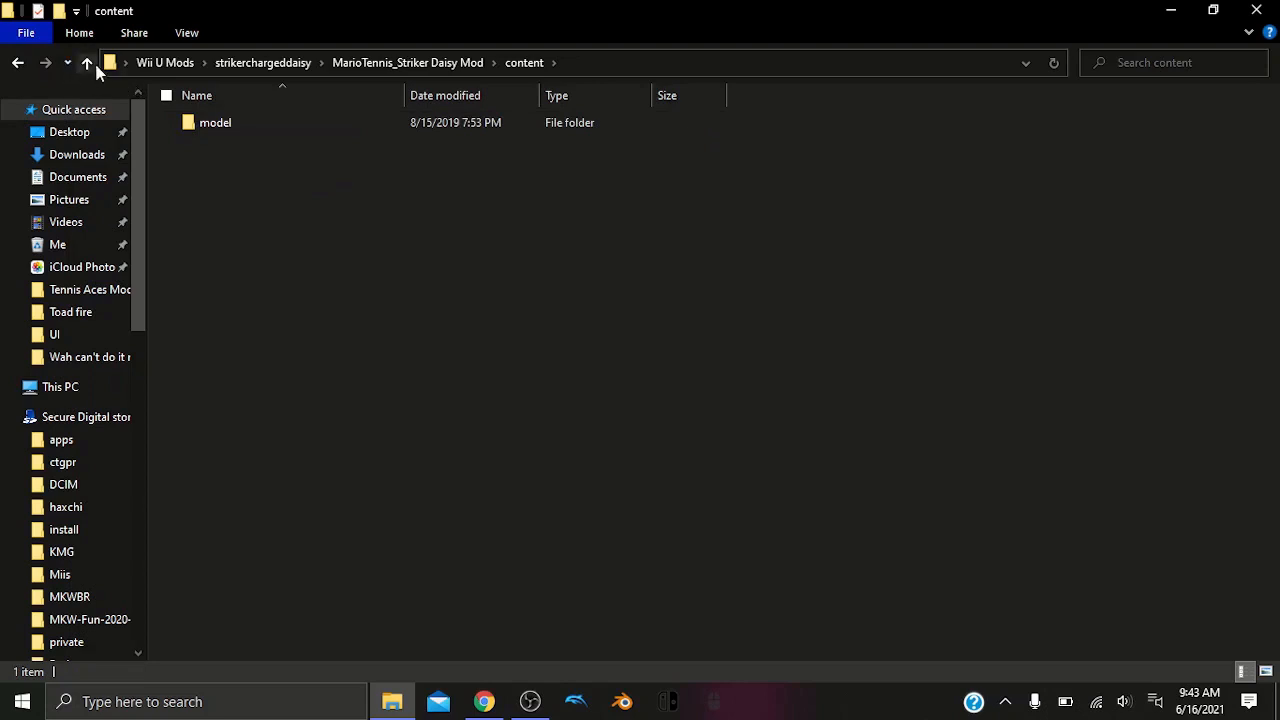
pyautogui.click(88, 62)
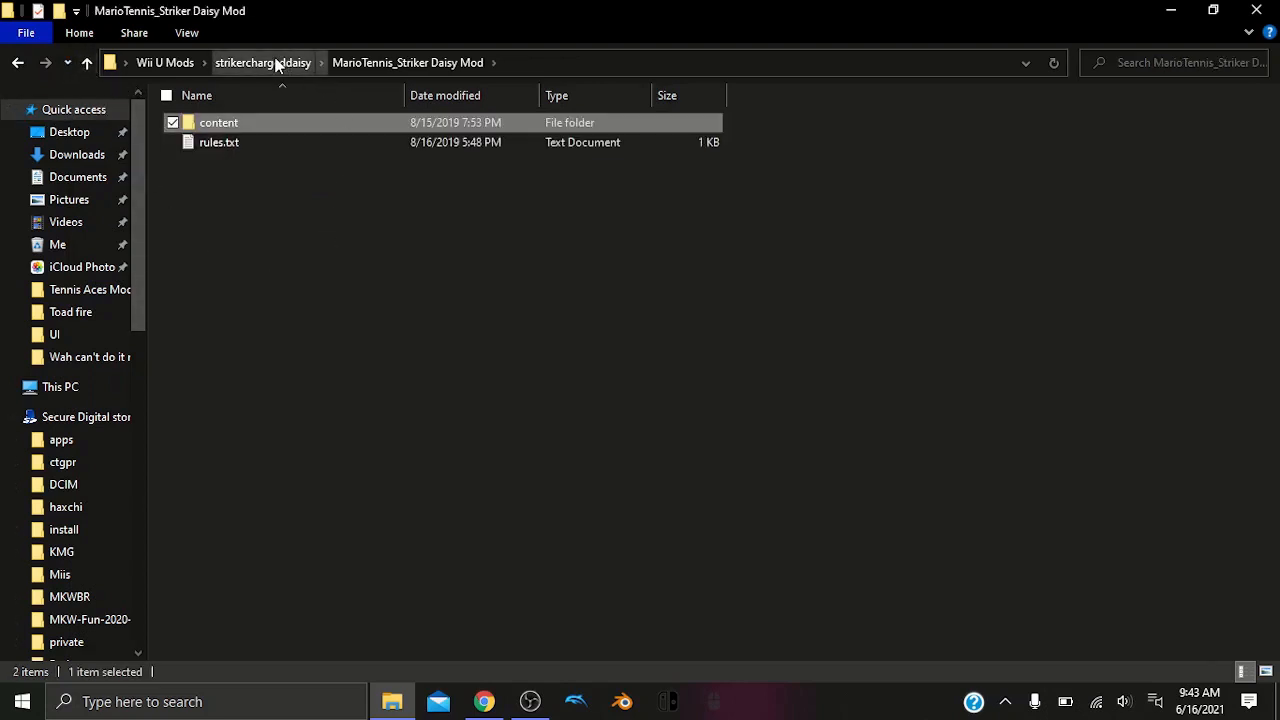
pyautogui.click(262, 62)
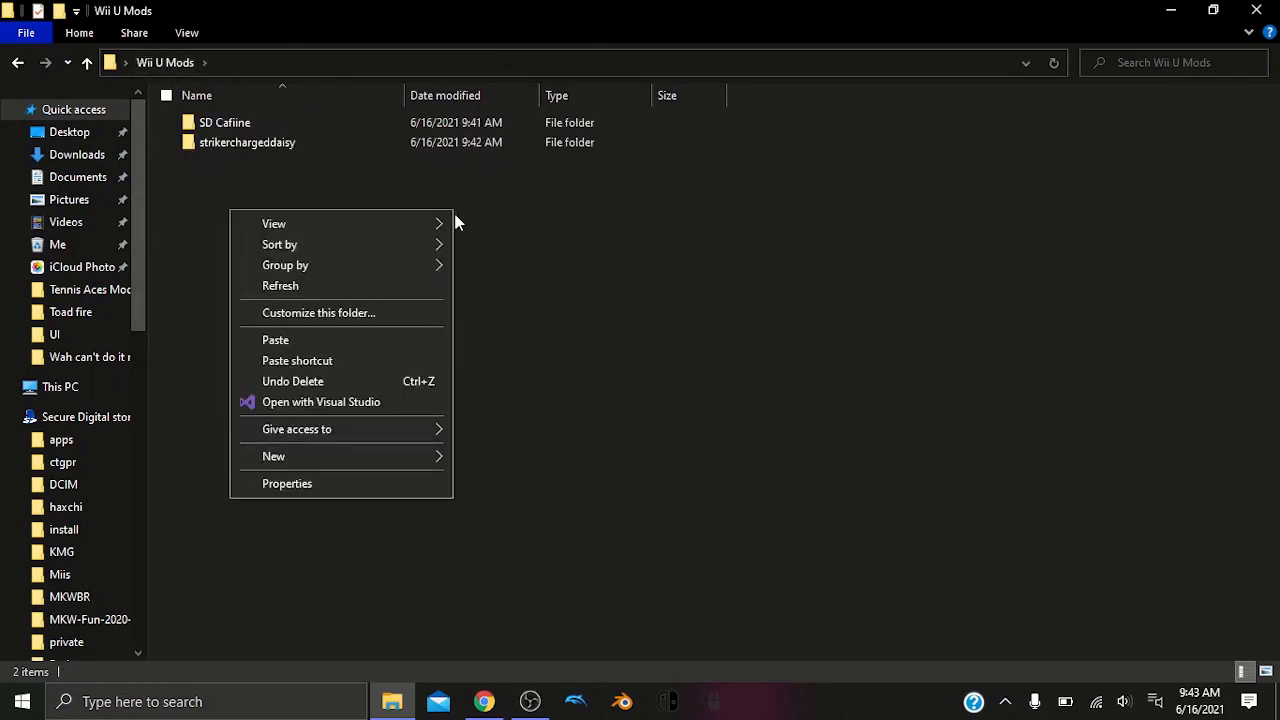
# - Create a new folder named sdcafiine in Wii U Mods
pyautogui.click(272, 456)
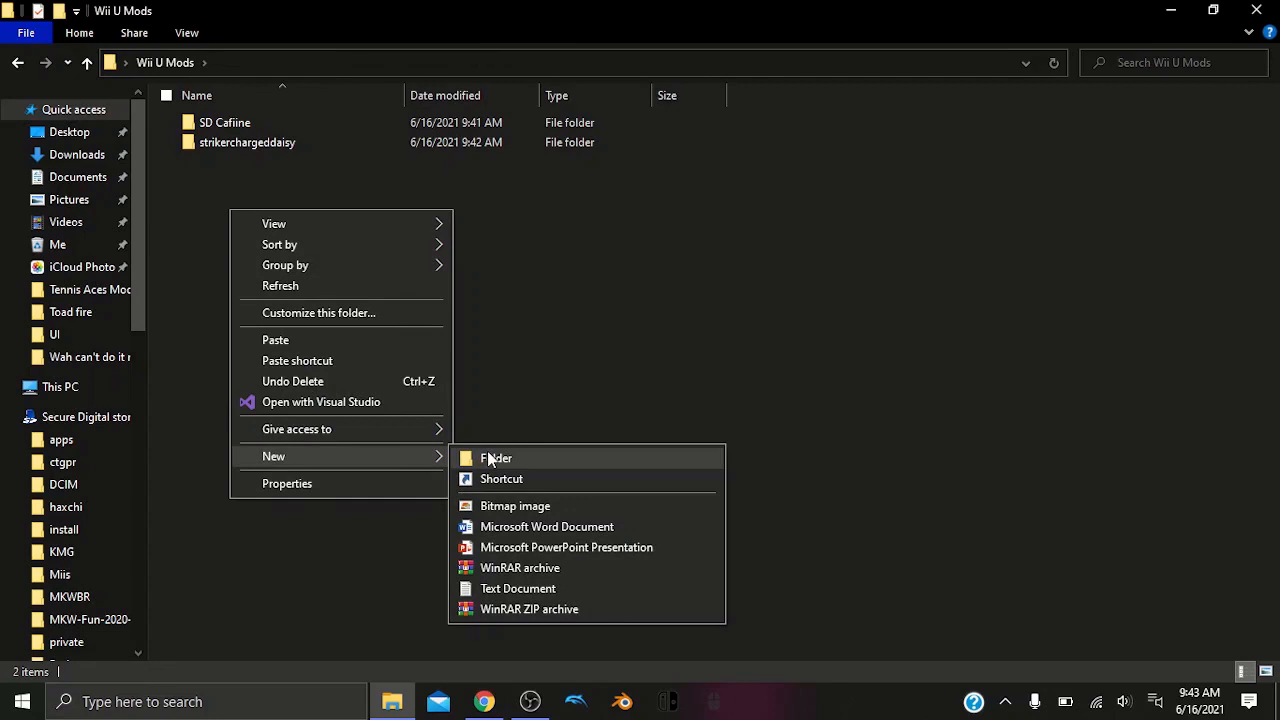
pyautogui.click(496, 458)
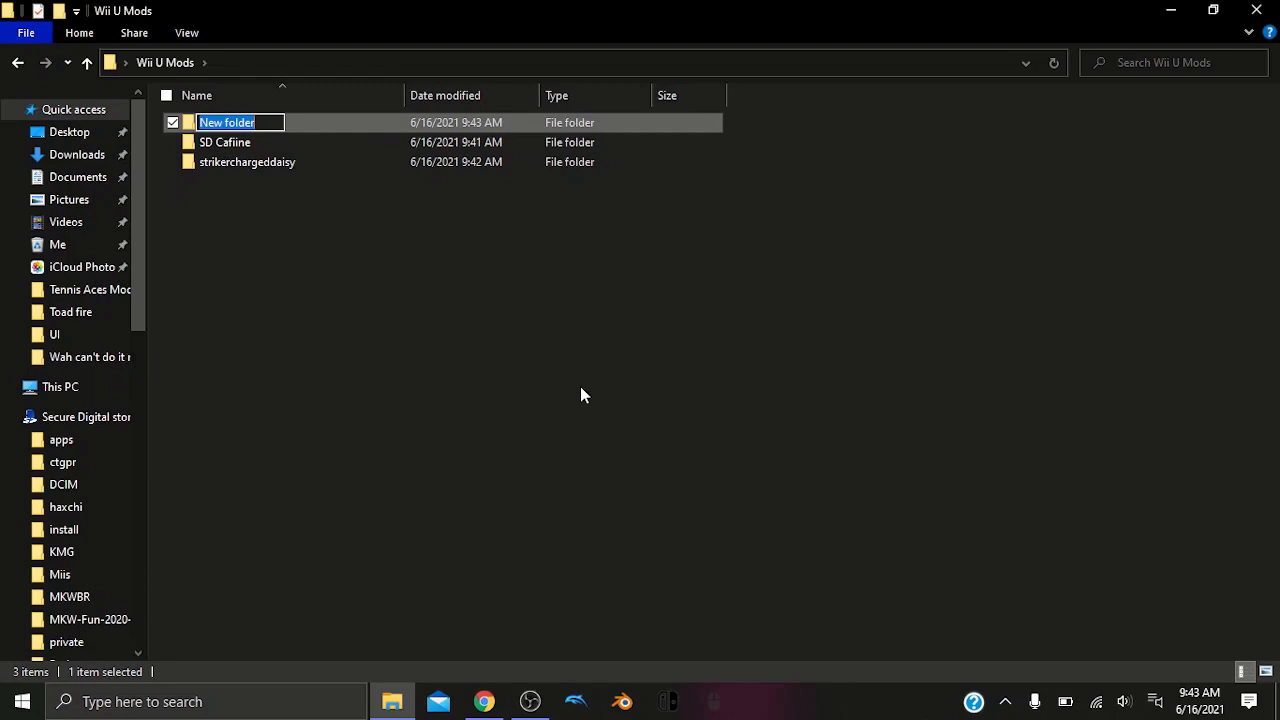
pyautogui.write('sdcafiin')
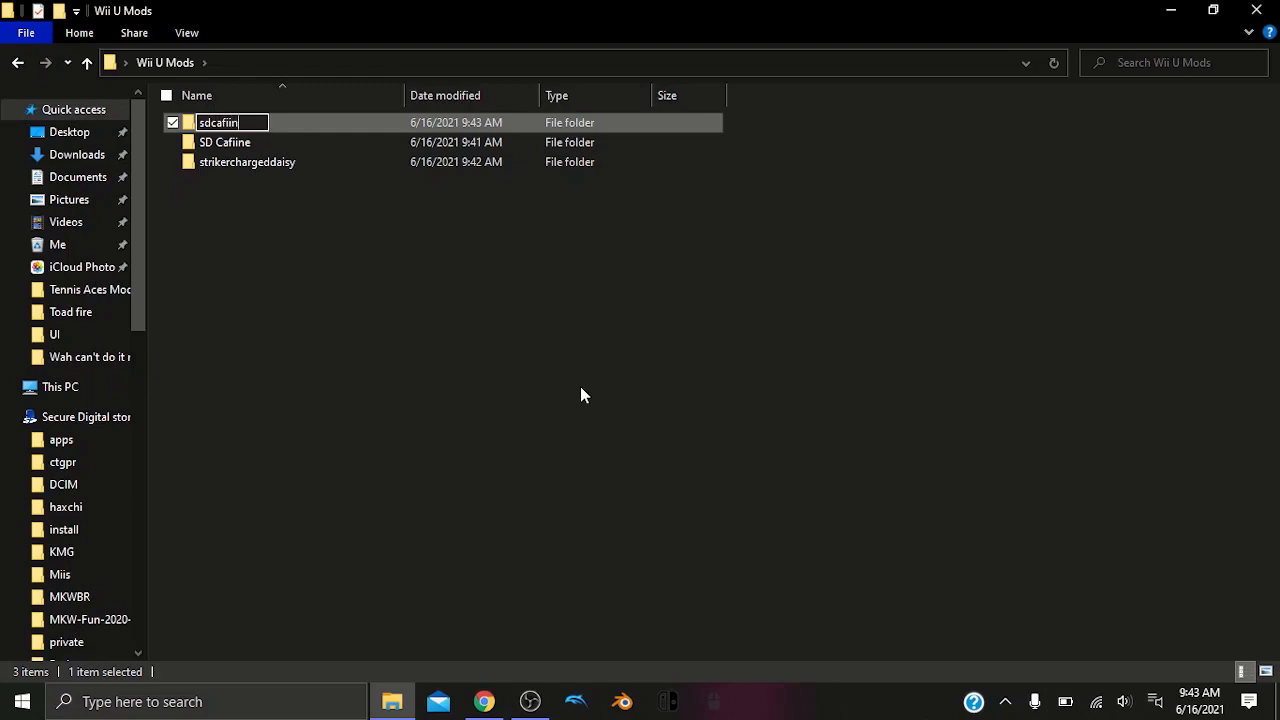
pyautogui.press('enter')
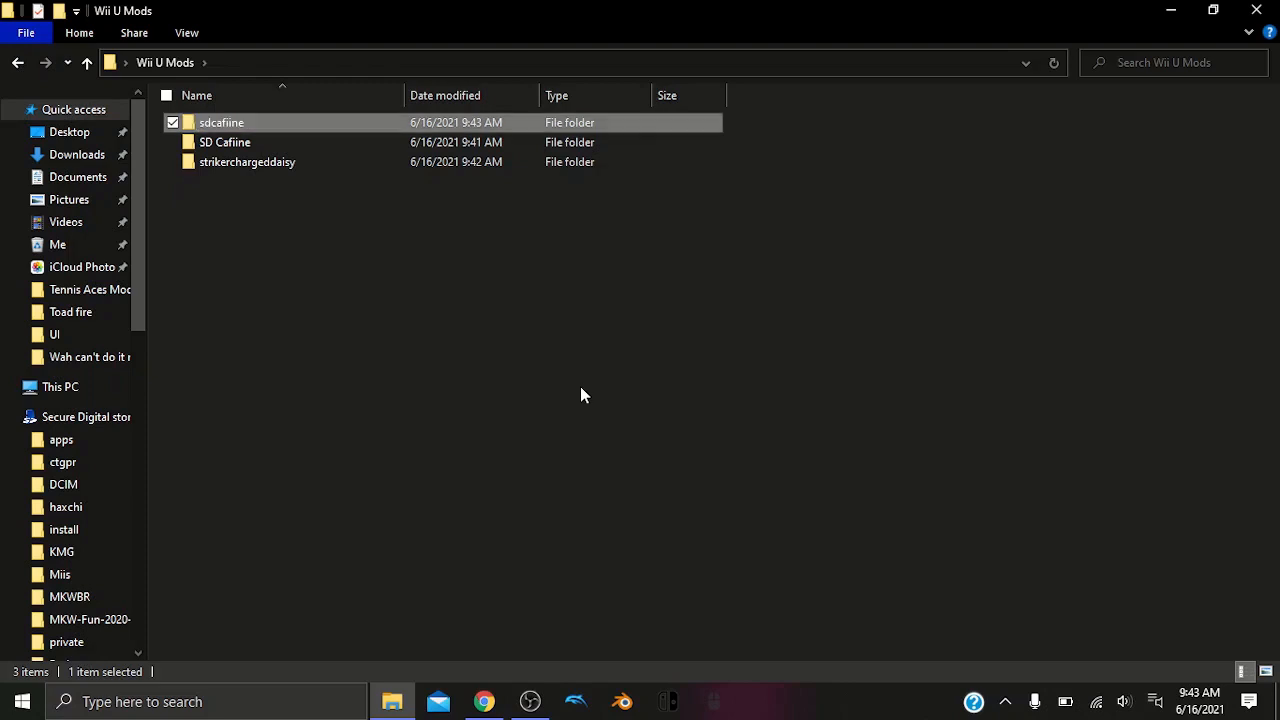
pyautogui.moveTo(210, 130)
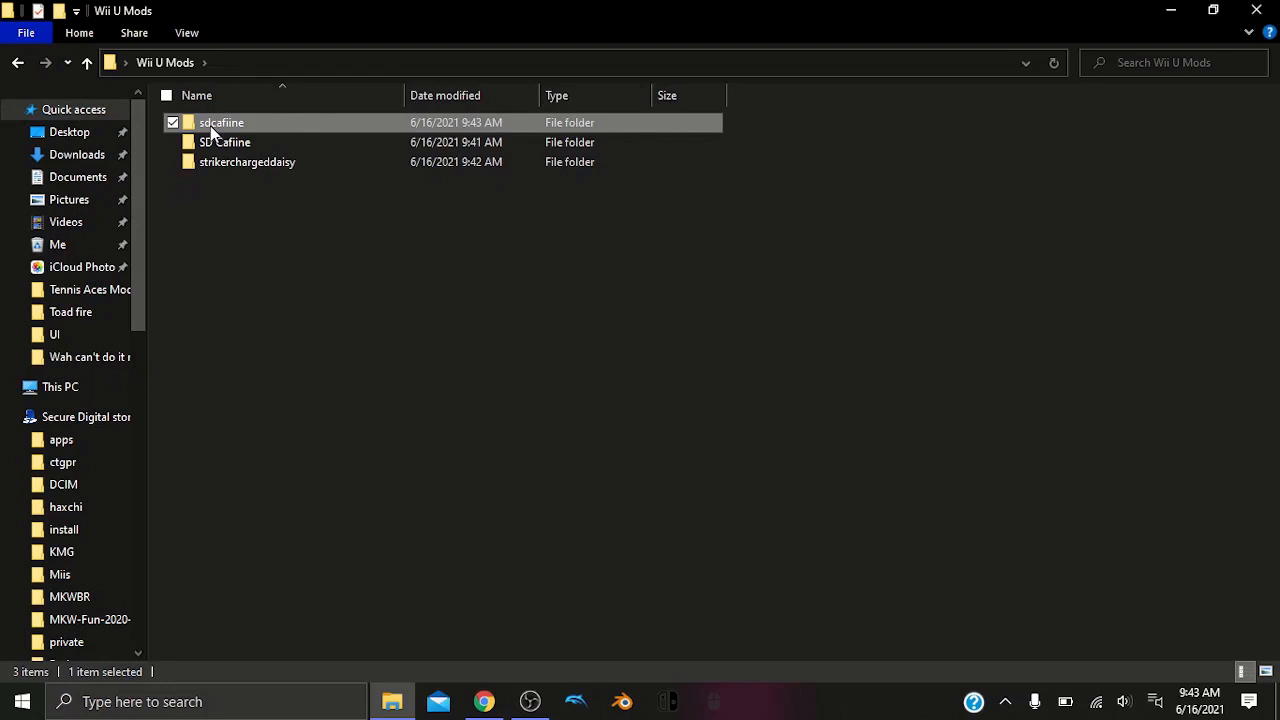
pyautogui.moveTo(220, 122)
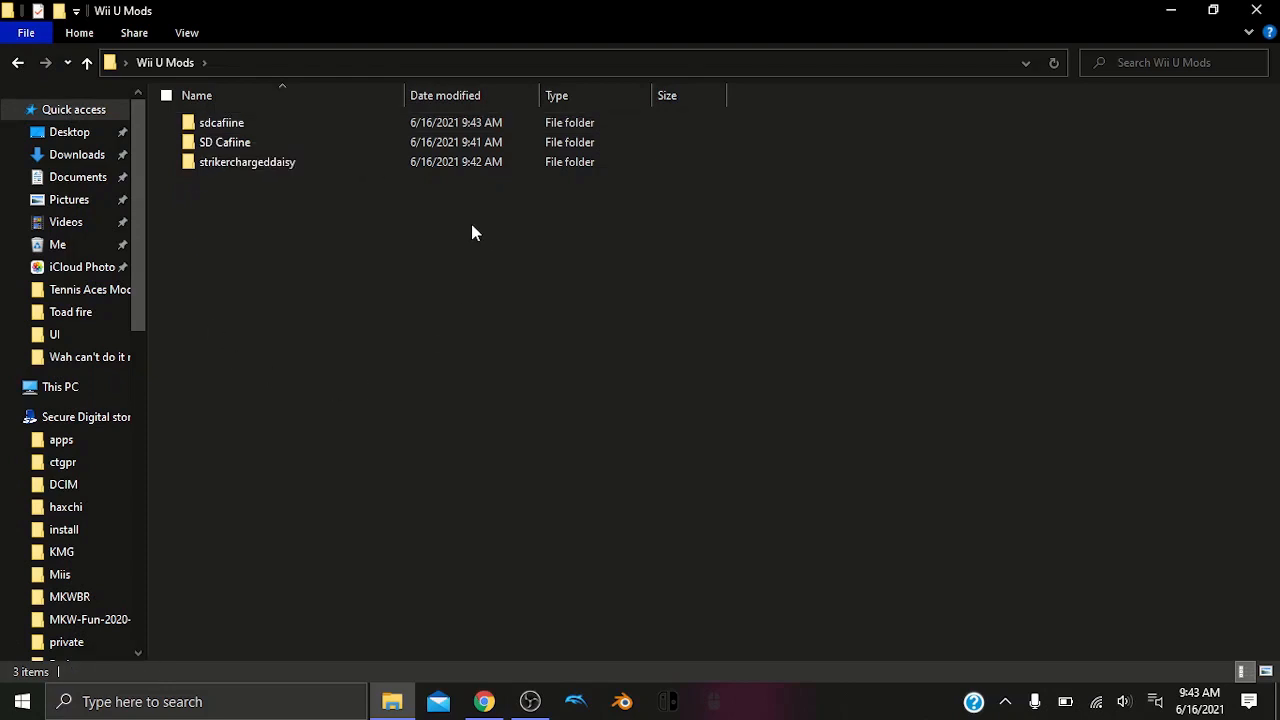
# - Copy the mod's content folder from MarioTennis_Striker Daisy Mod into sdcafiine
pyautogui.doubleClick(248, 160)
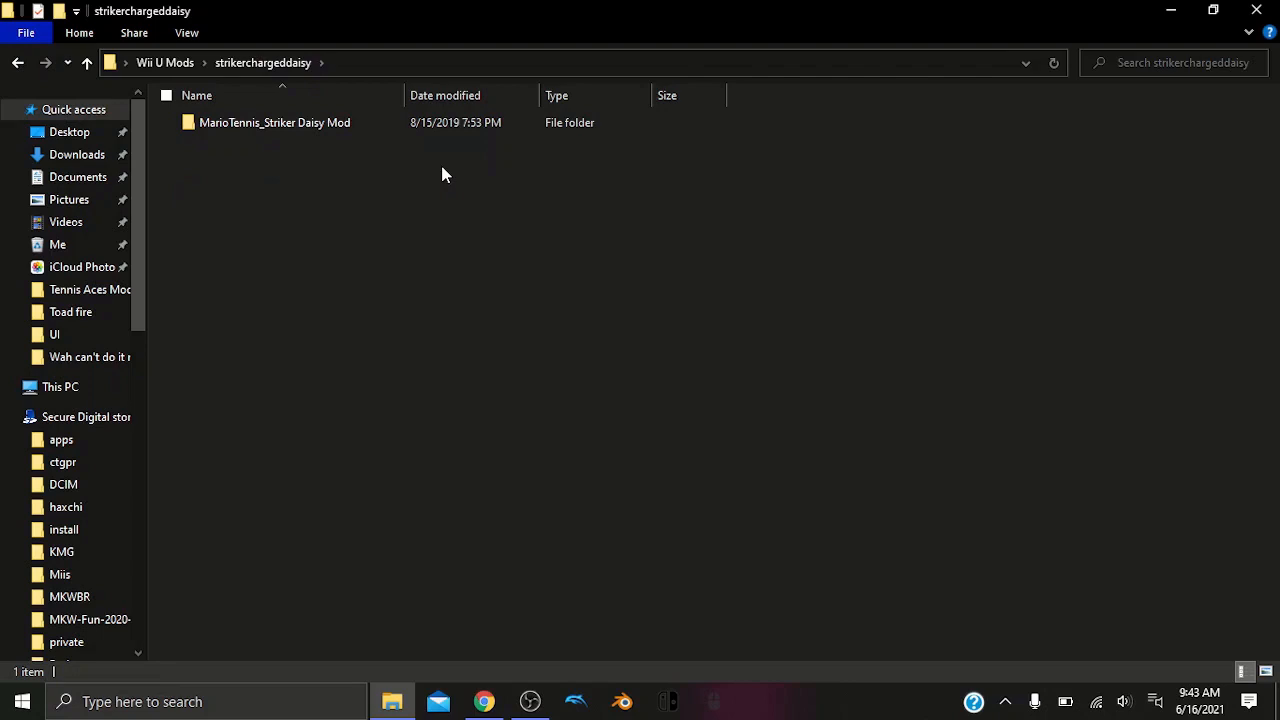
pyautogui.doubleClick(276, 122)
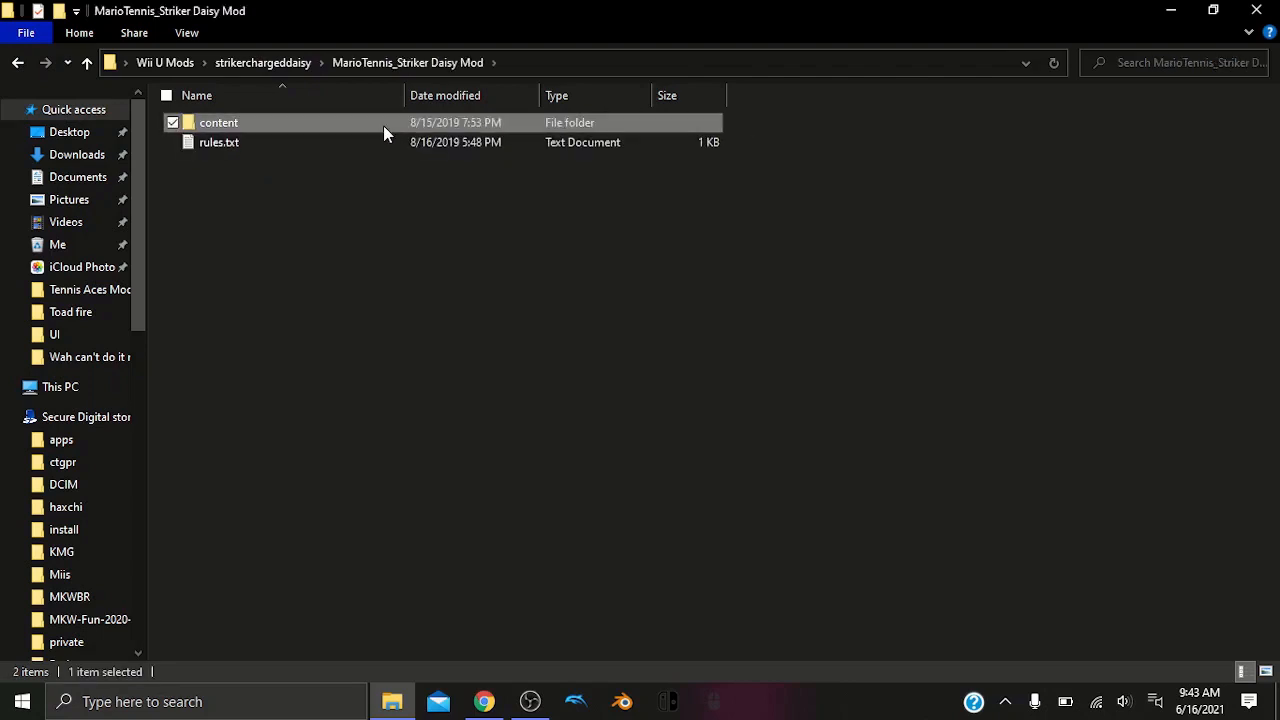
pyautogui.rightClick(218, 122)
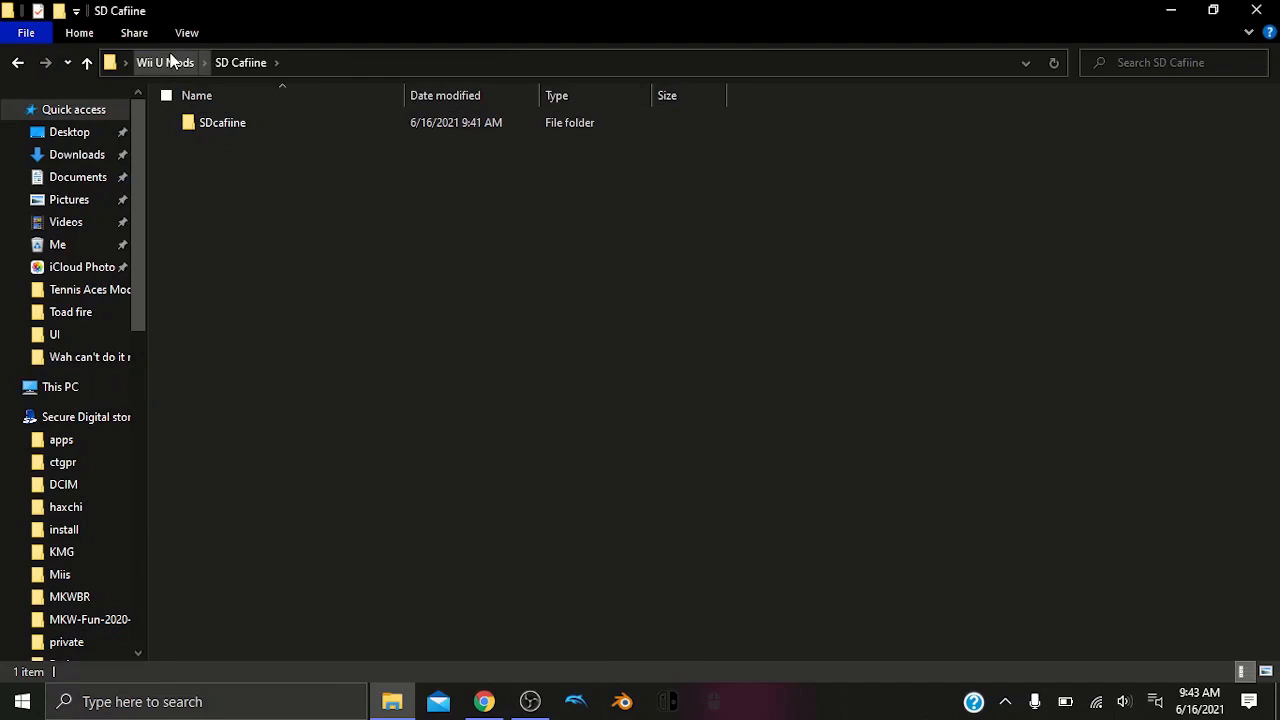
pyautogui.doubleClick(222, 122)
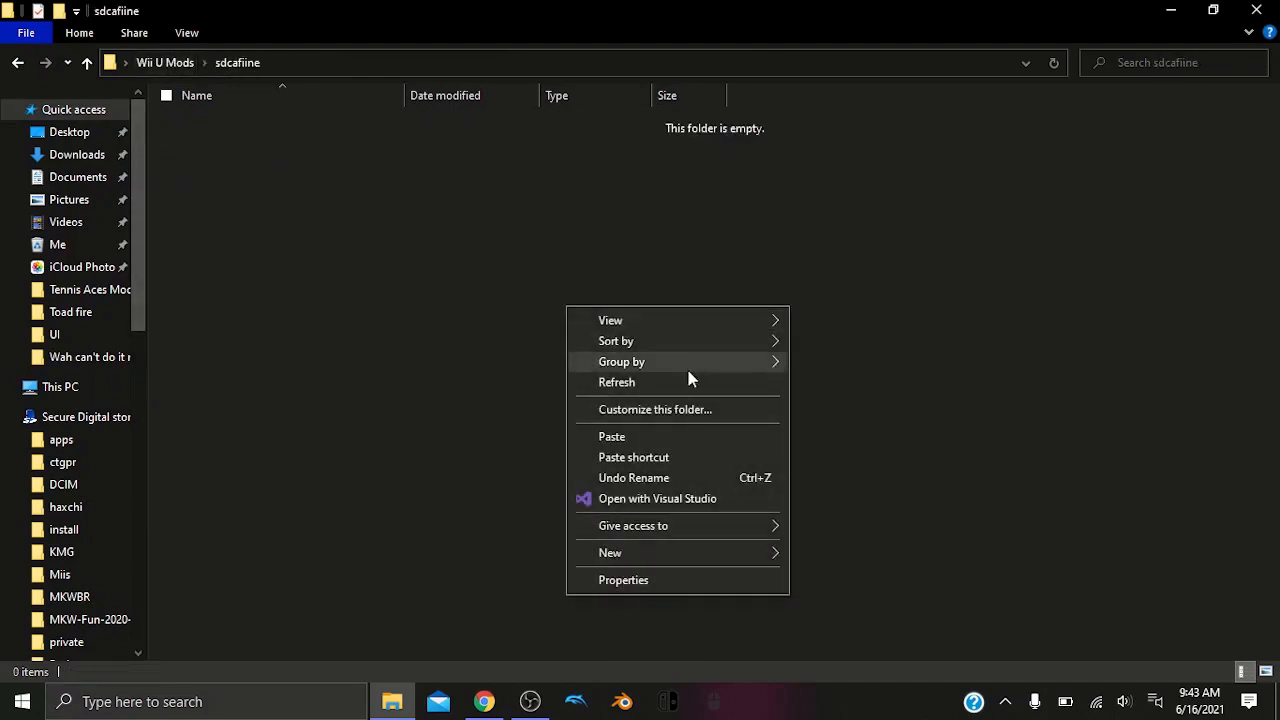
pyautogui.click(612, 436)
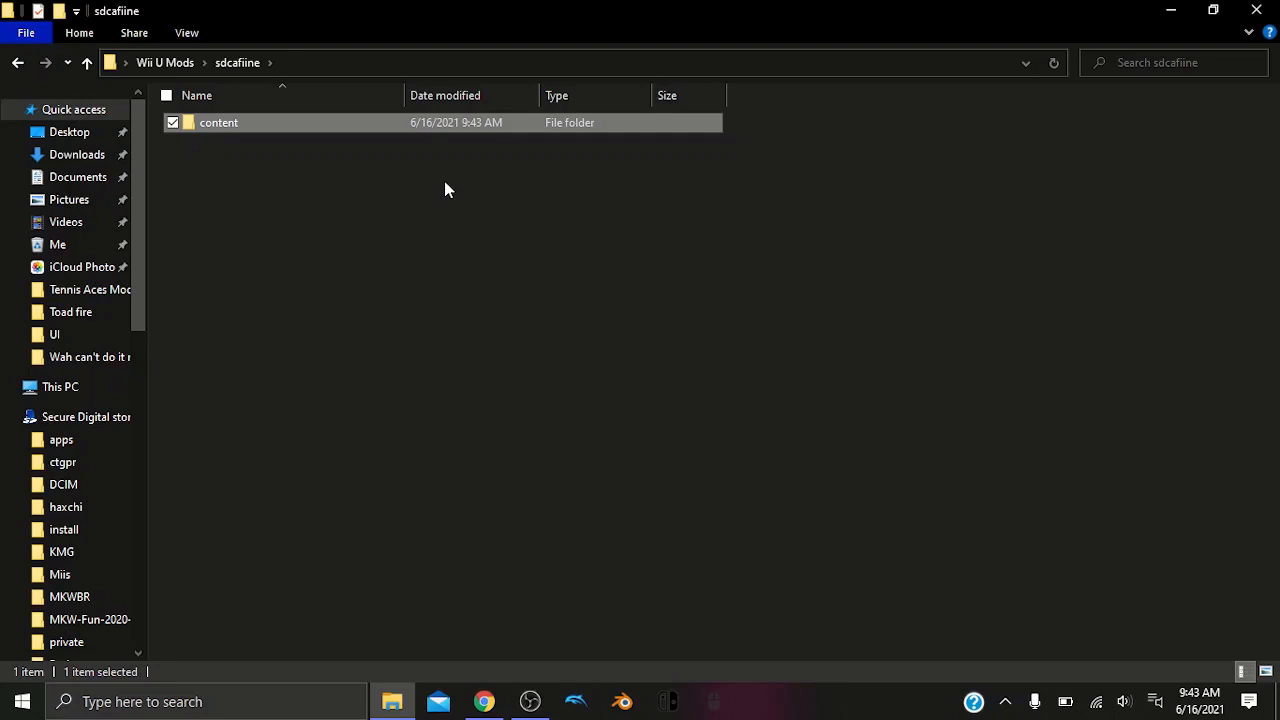
pyautogui.moveTo(436, 198)
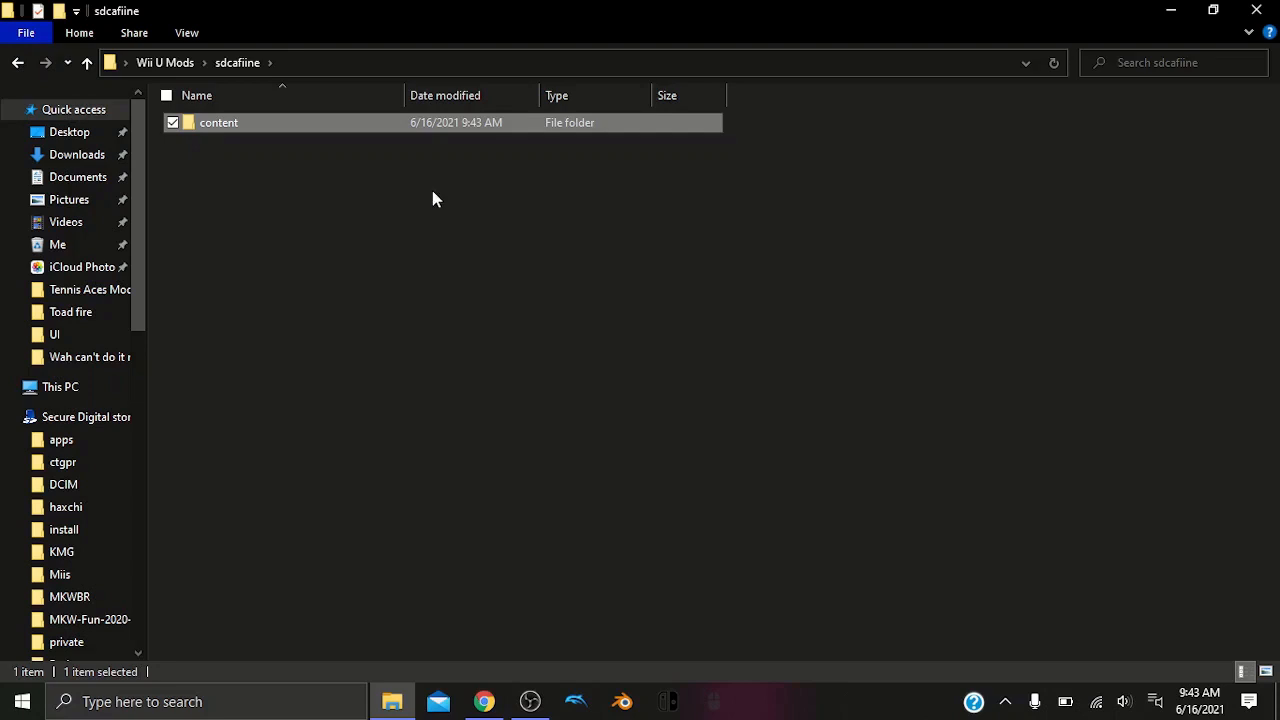
# - View the sdcafiine folder now holding the mod's content folder
pyautogui.click(418, 340)
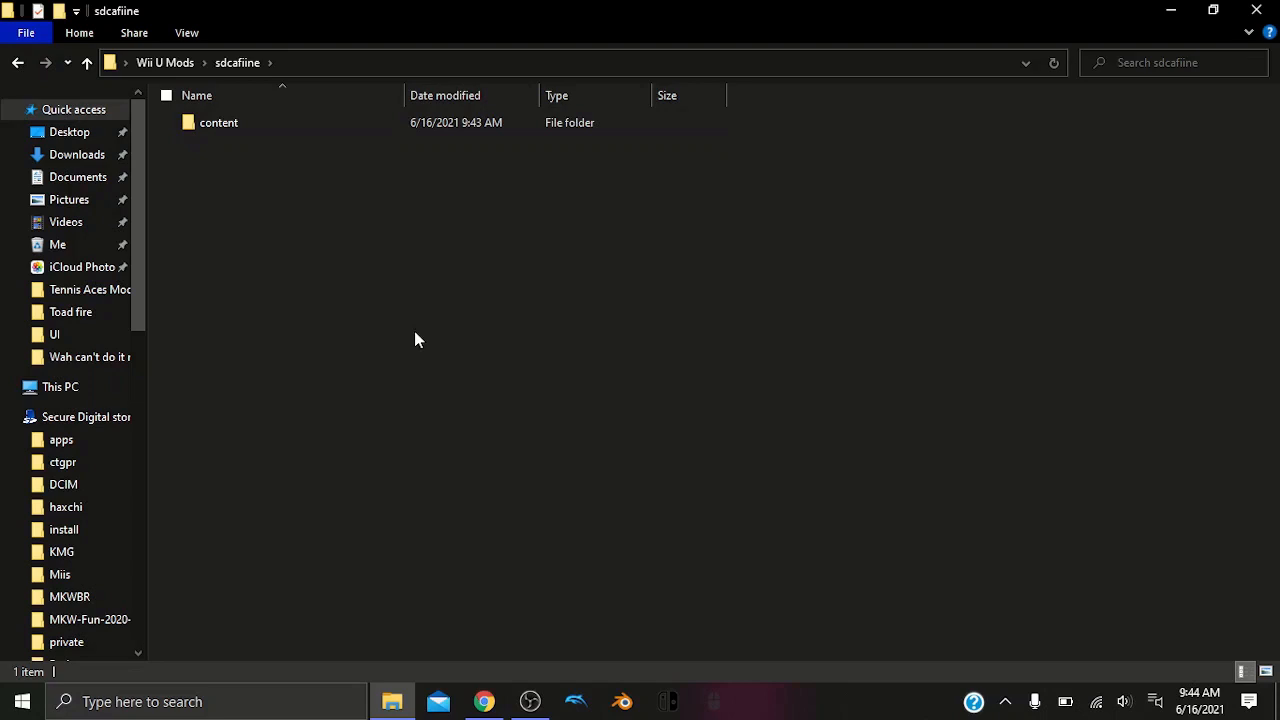
pyautogui.moveTo(672, 268)
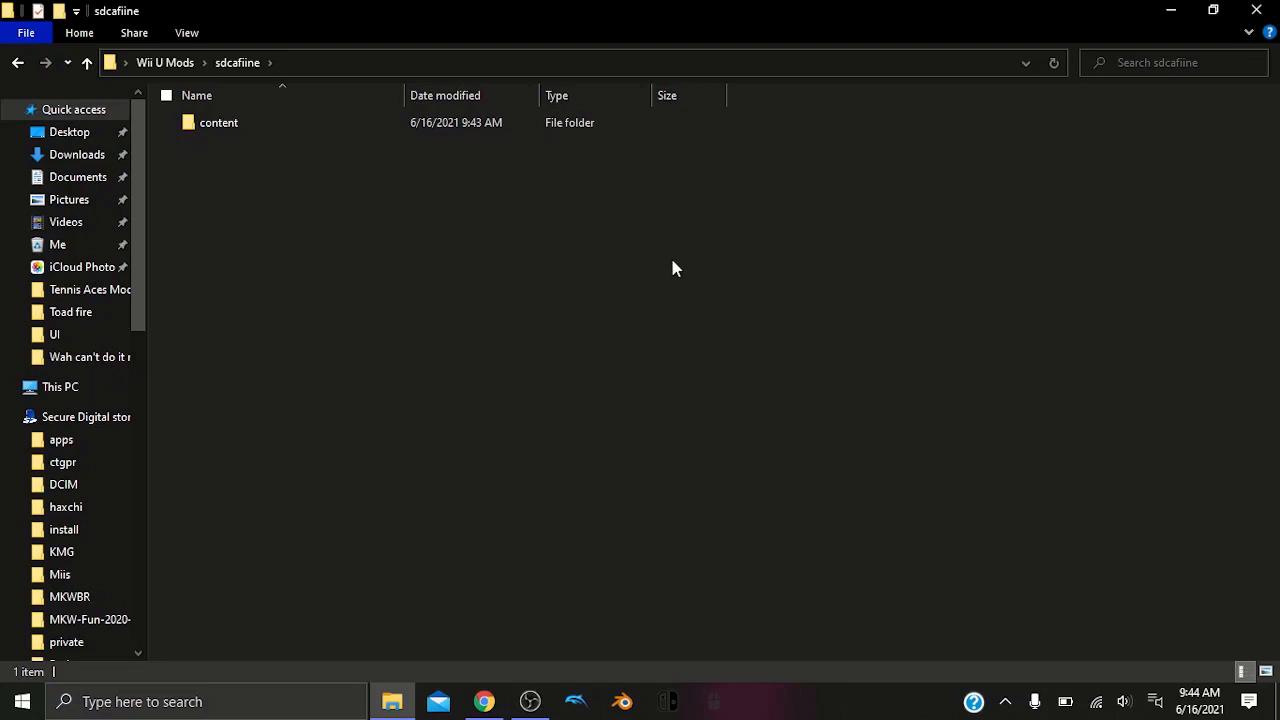
pyautogui.moveTo(420, 204)
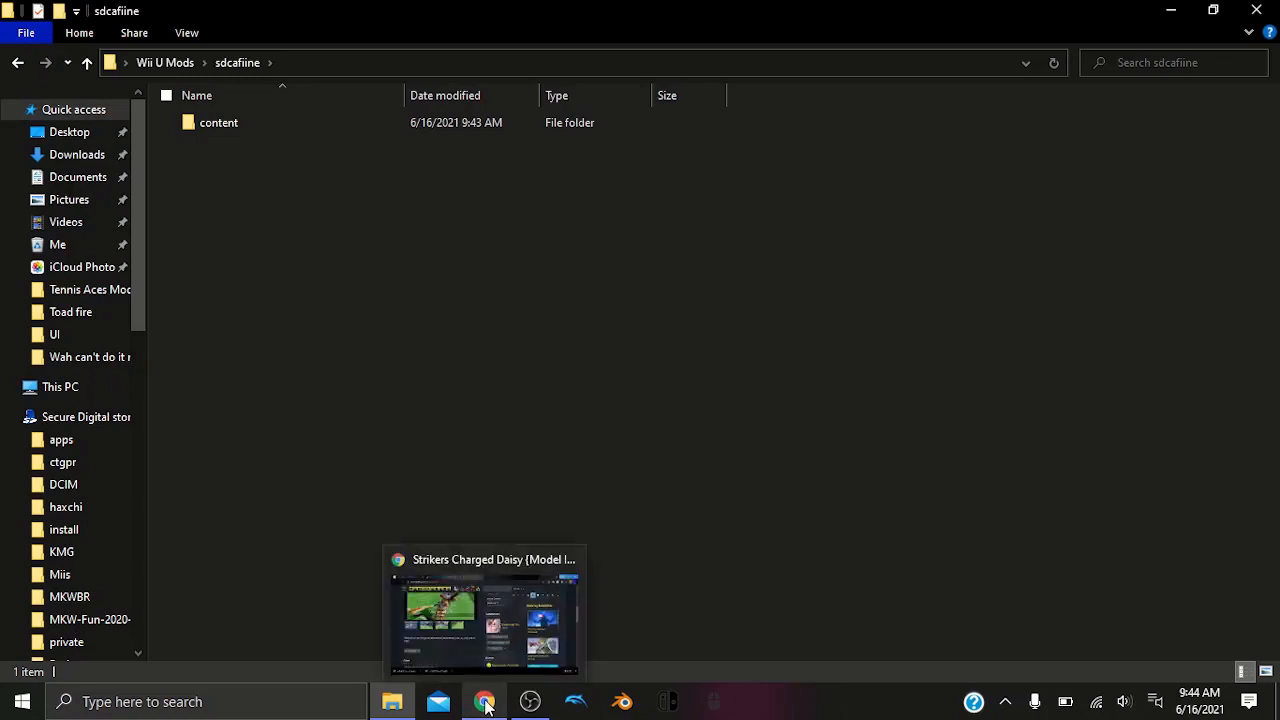
# - Search the WiiUBrew title database for 'Ultra' to find the Mario Tennis USA title ID
pyautogui.click(484, 700)
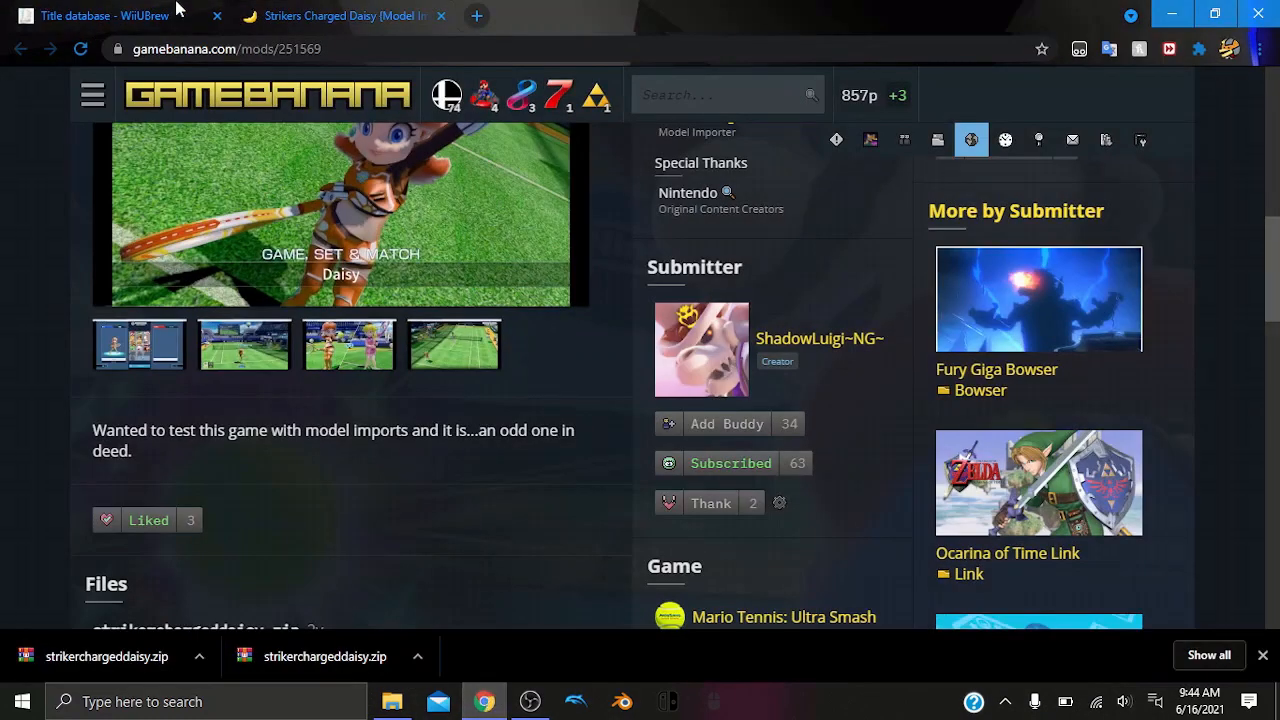
pyautogui.click(104, 16)
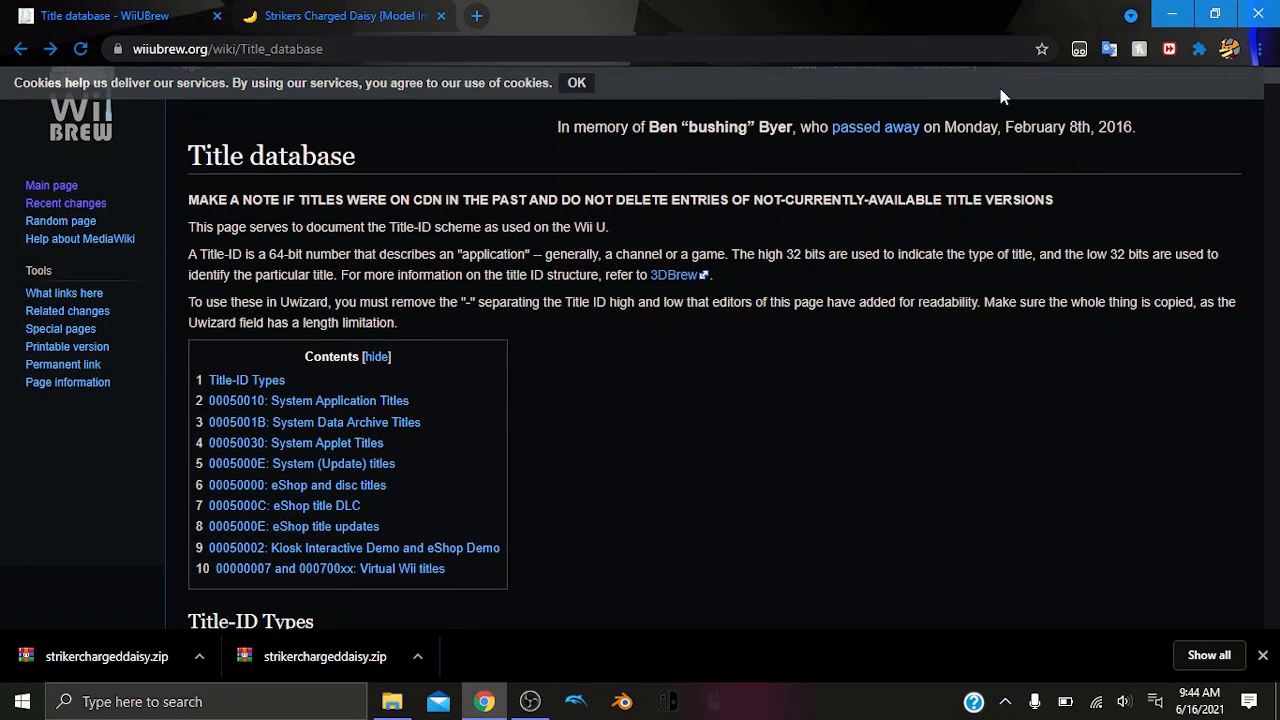
pyautogui.moveTo(1114, 284)
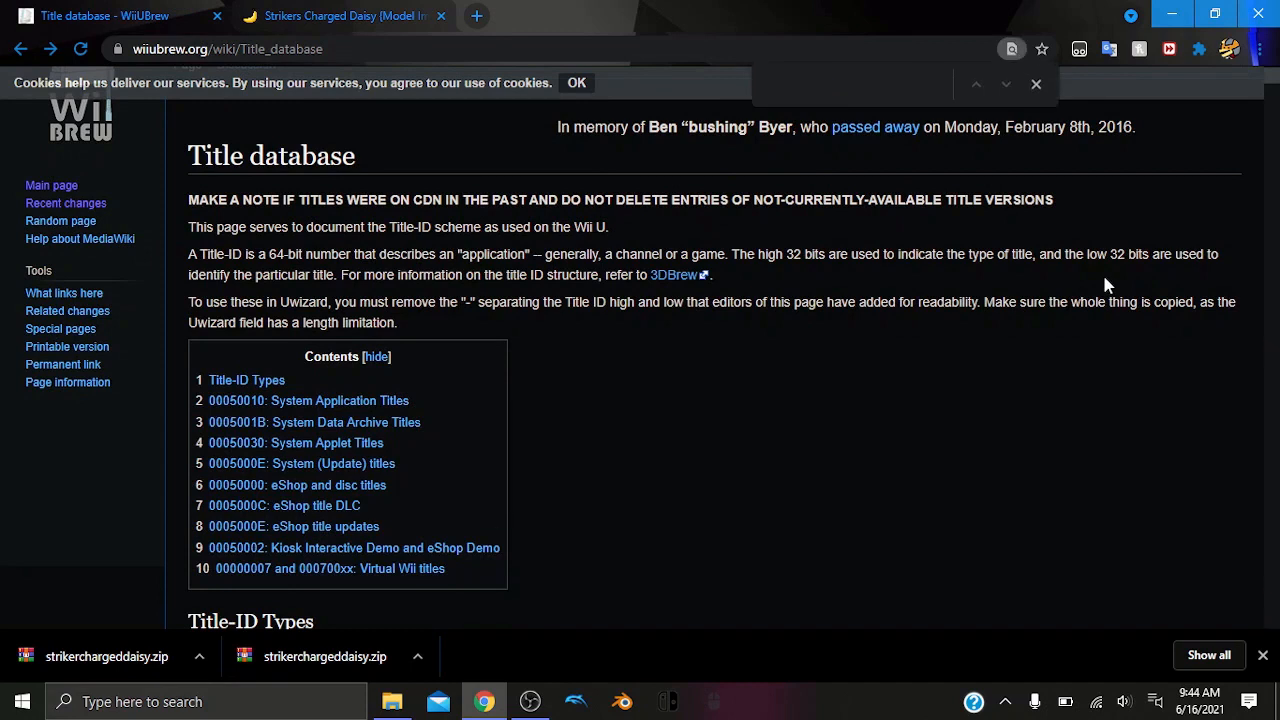
pyautogui.click(850, 84)
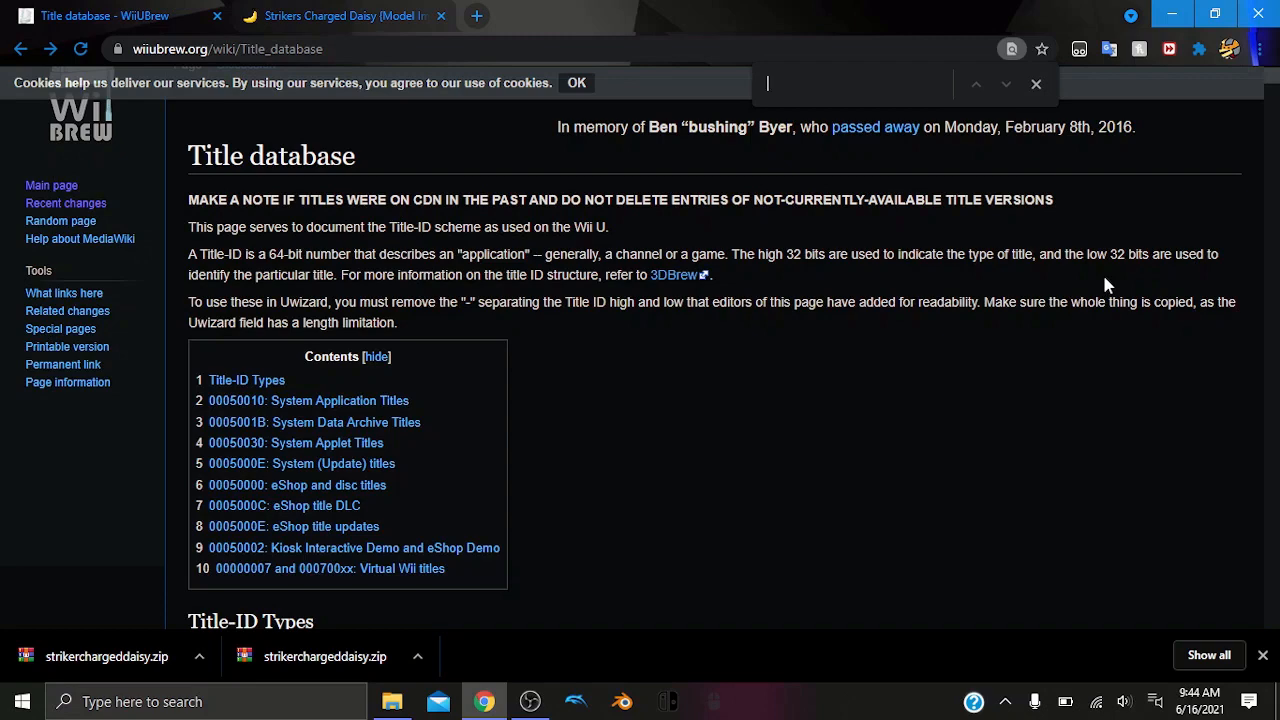
pyautogui.write('Ultra')
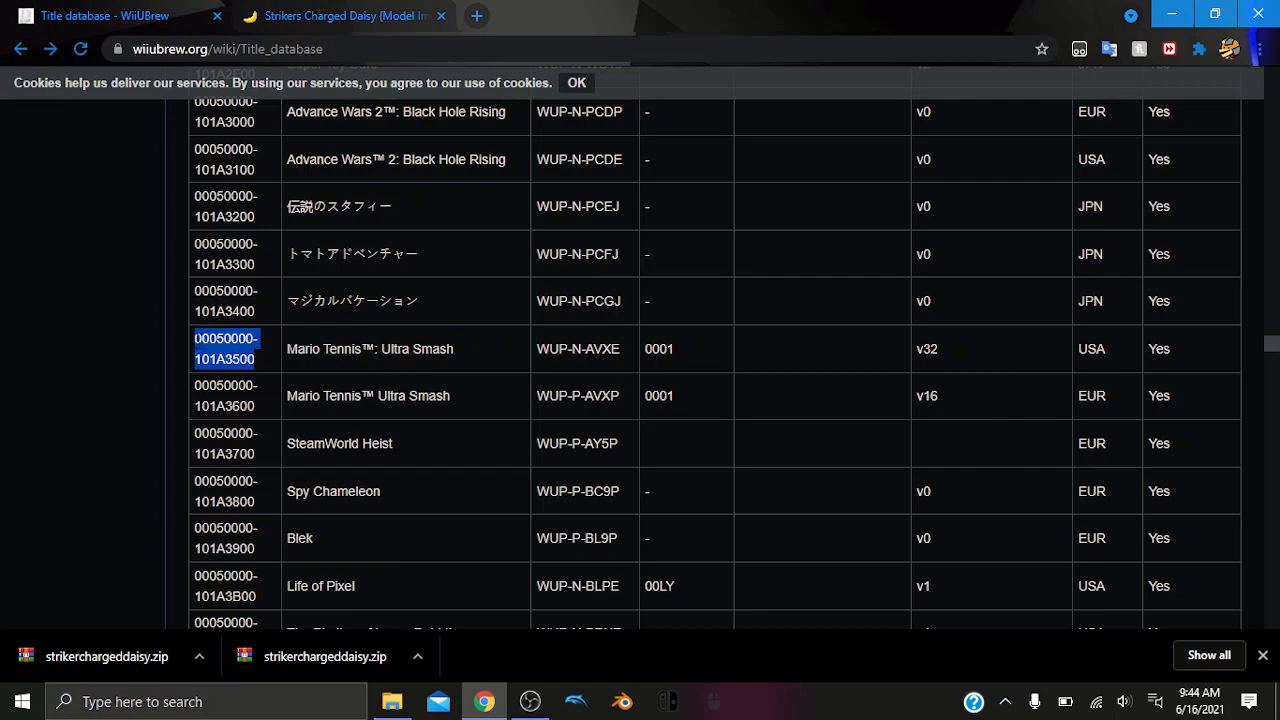
pyautogui.moveTo(268, 352)
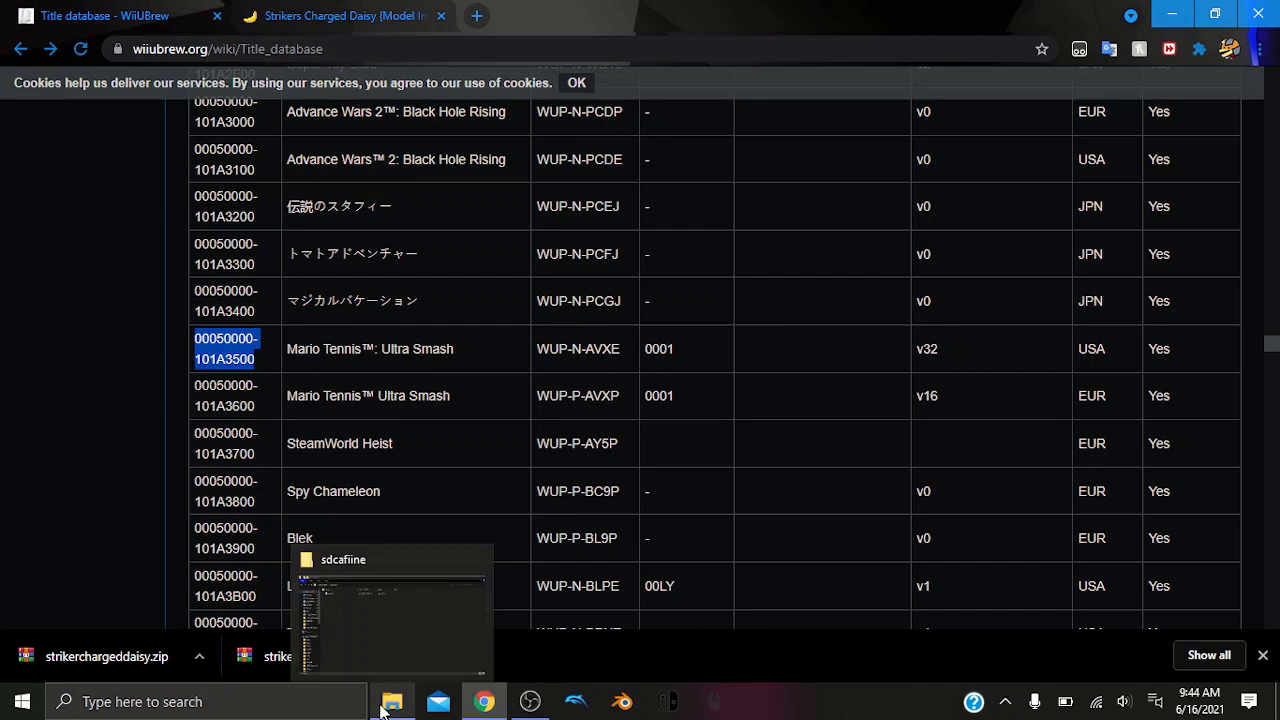
pyautogui.click(392, 700)
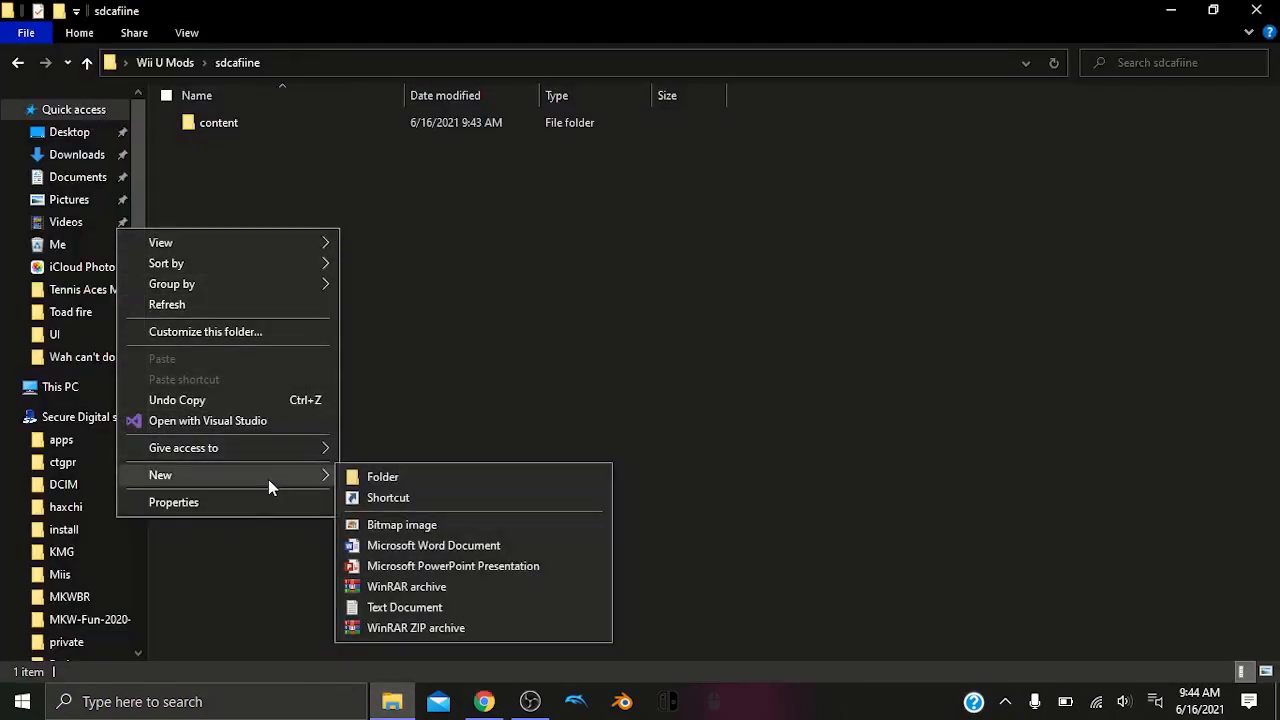
pyautogui.click(382, 476)
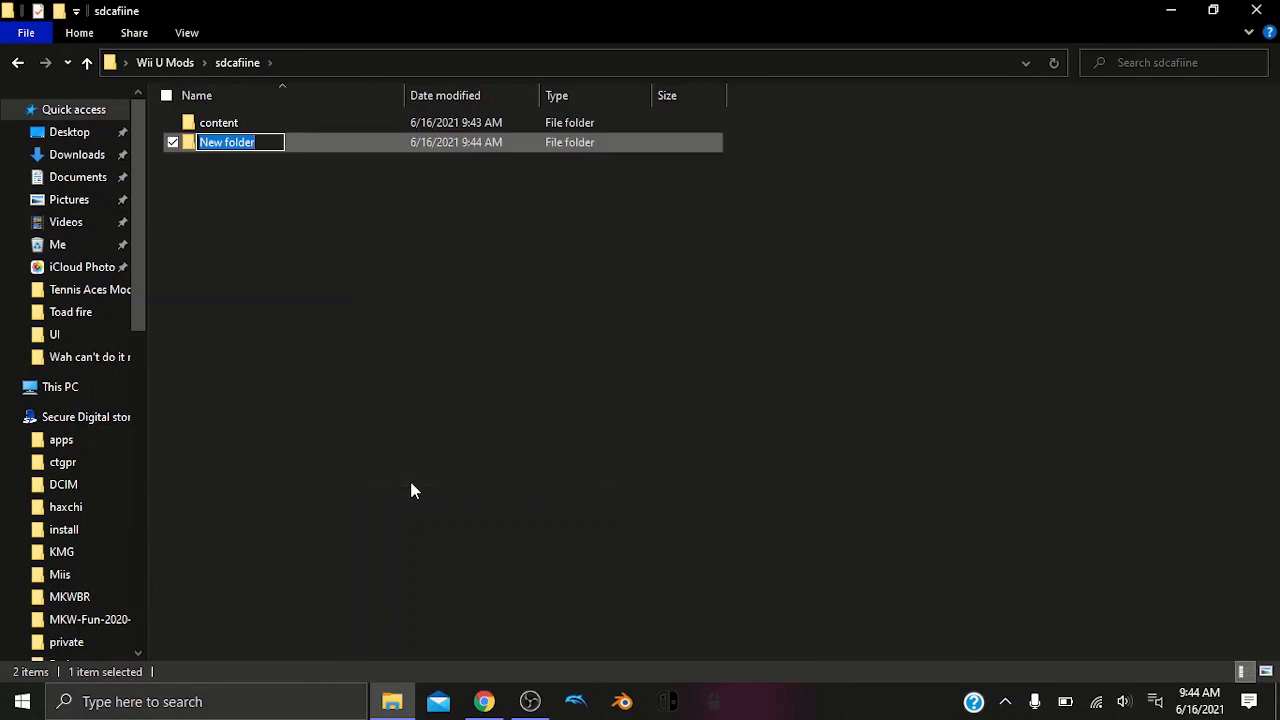
pyautogui.write('00050000-101A3500')
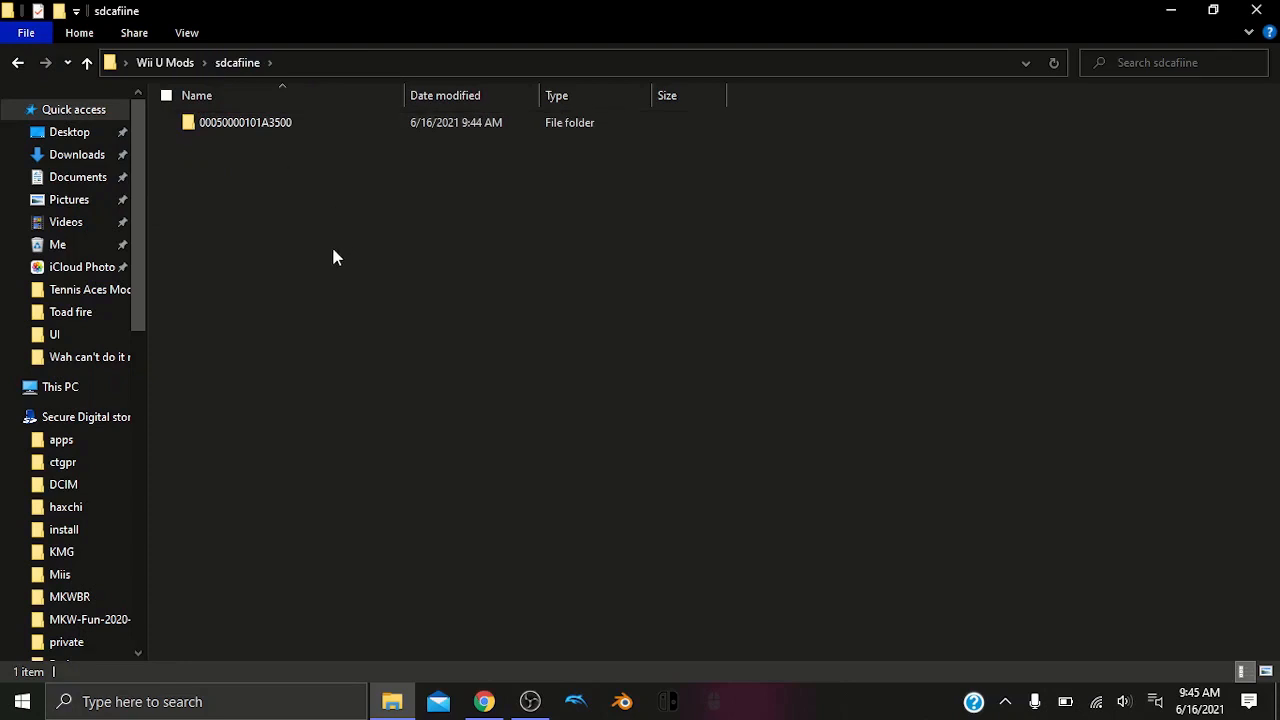
pyautogui.moveTo(156, 82)
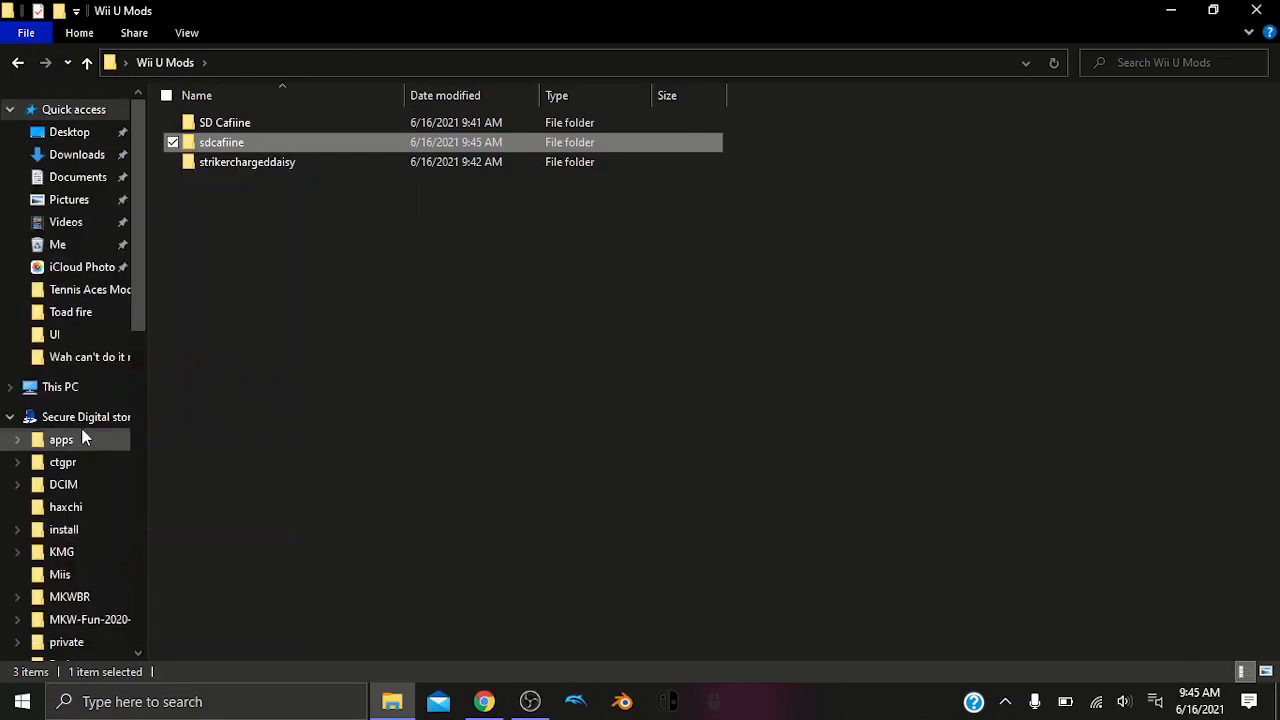
# - Paste the sdcafiine folder onto the root of the SD card (D:)
pyautogui.click(86, 416)
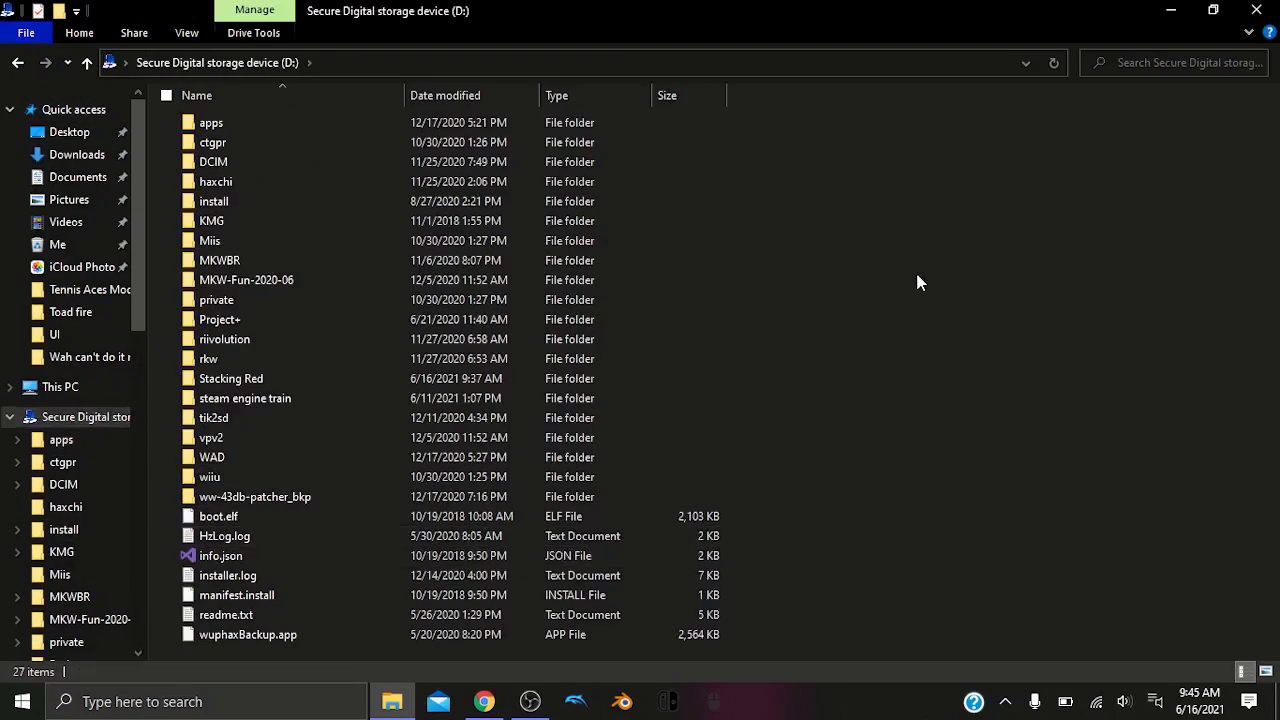
pyautogui.rightClick(918, 284)
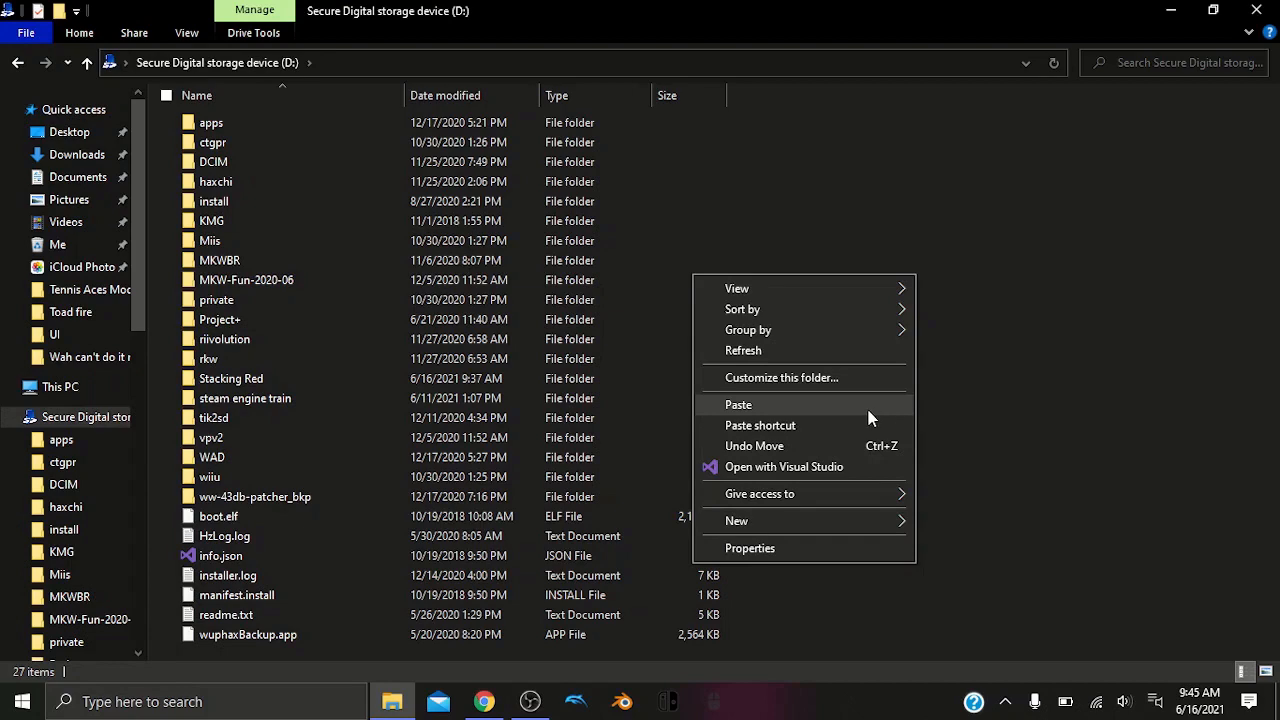
pyautogui.click(738, 404)
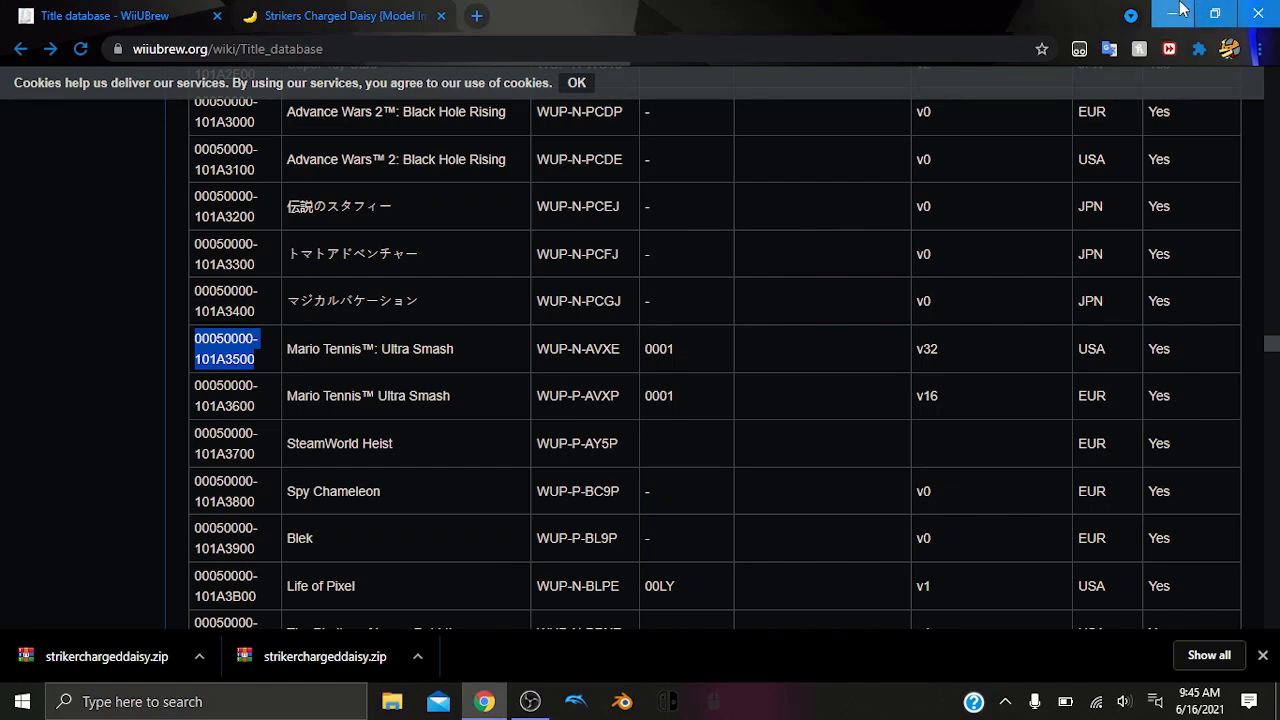
pyautogui.moveTo(1186, 12)
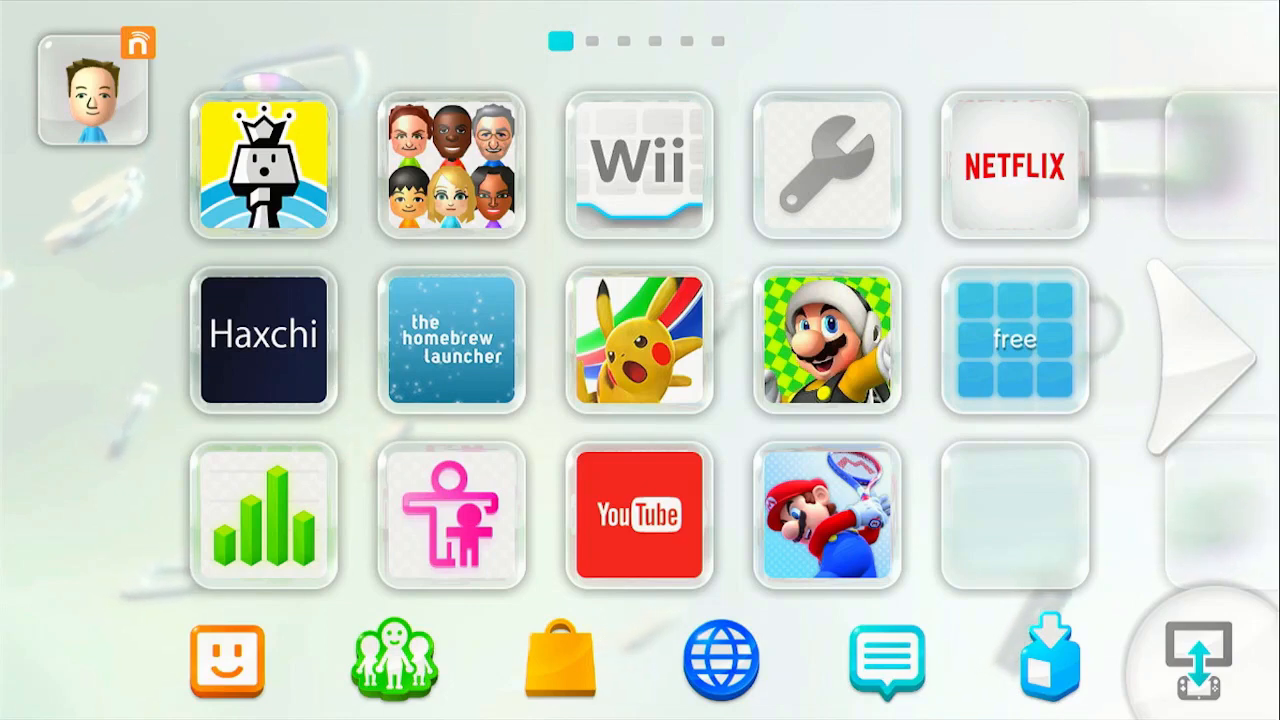
# - Start the Homebrew Launcher on the Wii U and launch the SDCafiine app
pyautogui.click(452, 342)
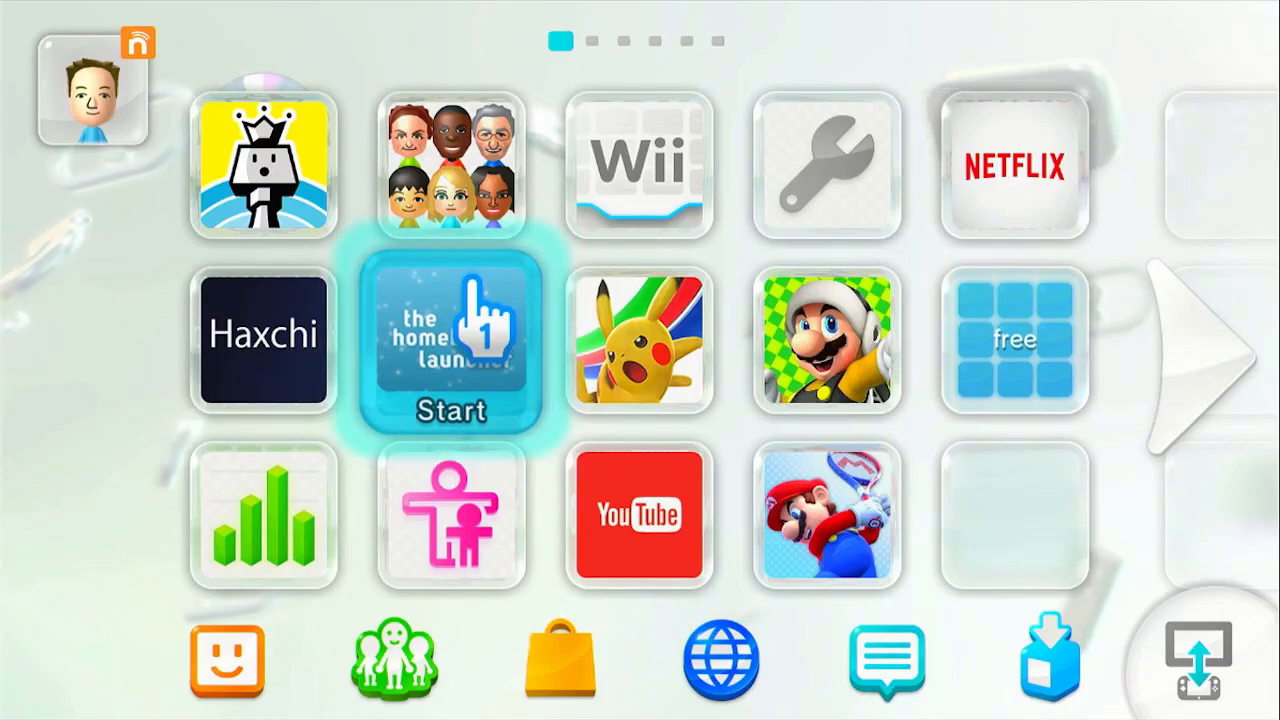
pyautogui.click(452, 340)
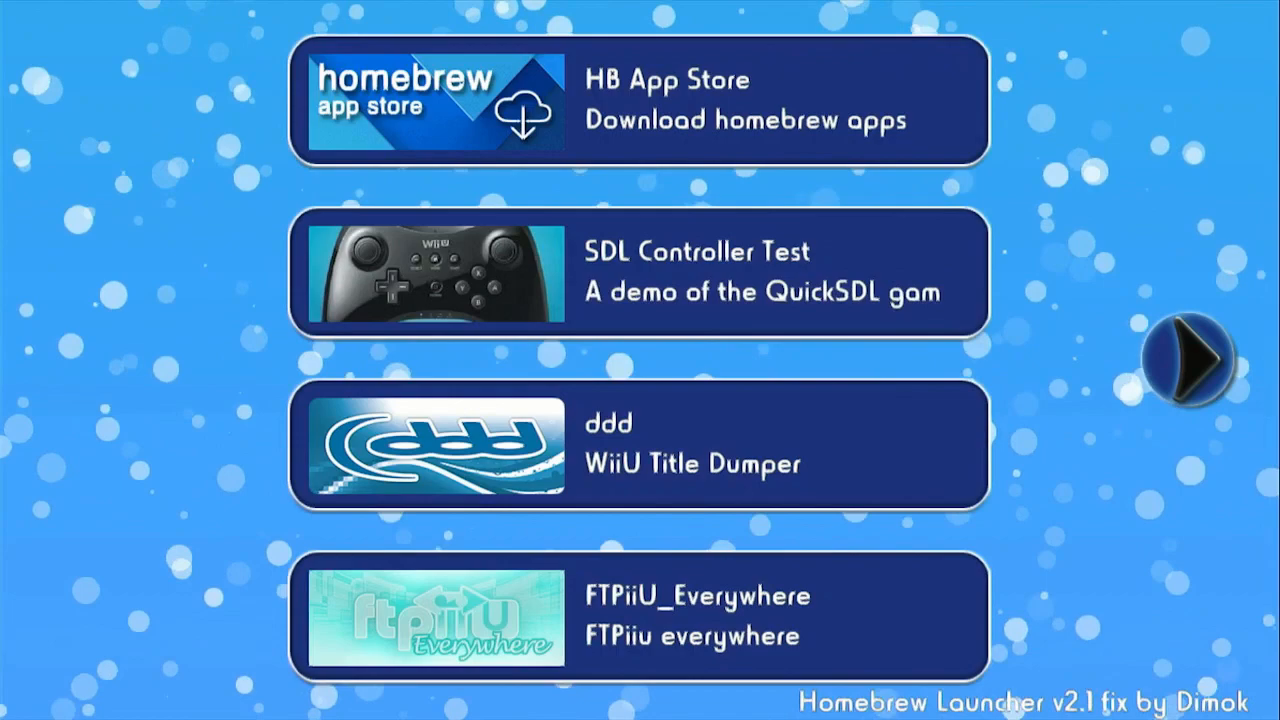
pyautogui.click(1184, 358)
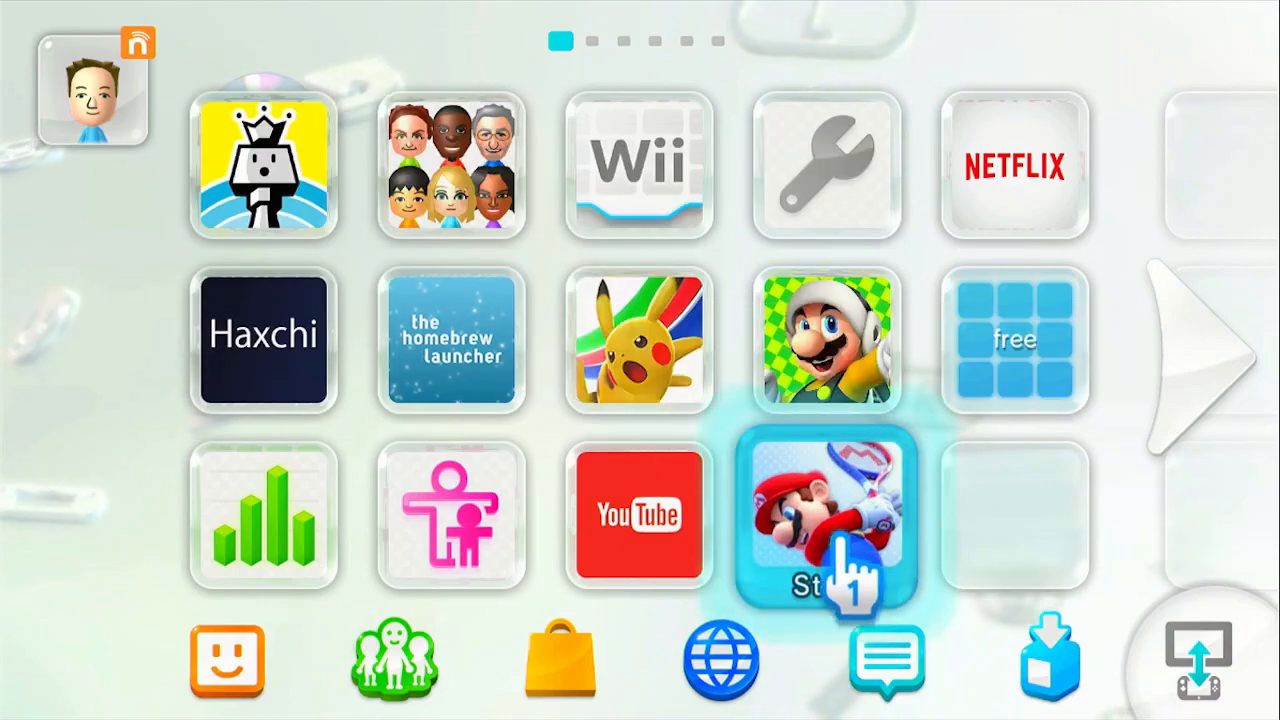
# - Launch Mario Tennis: Ultra Smash, pick Daisy and begin a match with Recommended display
pyautogui.click(826, 516)
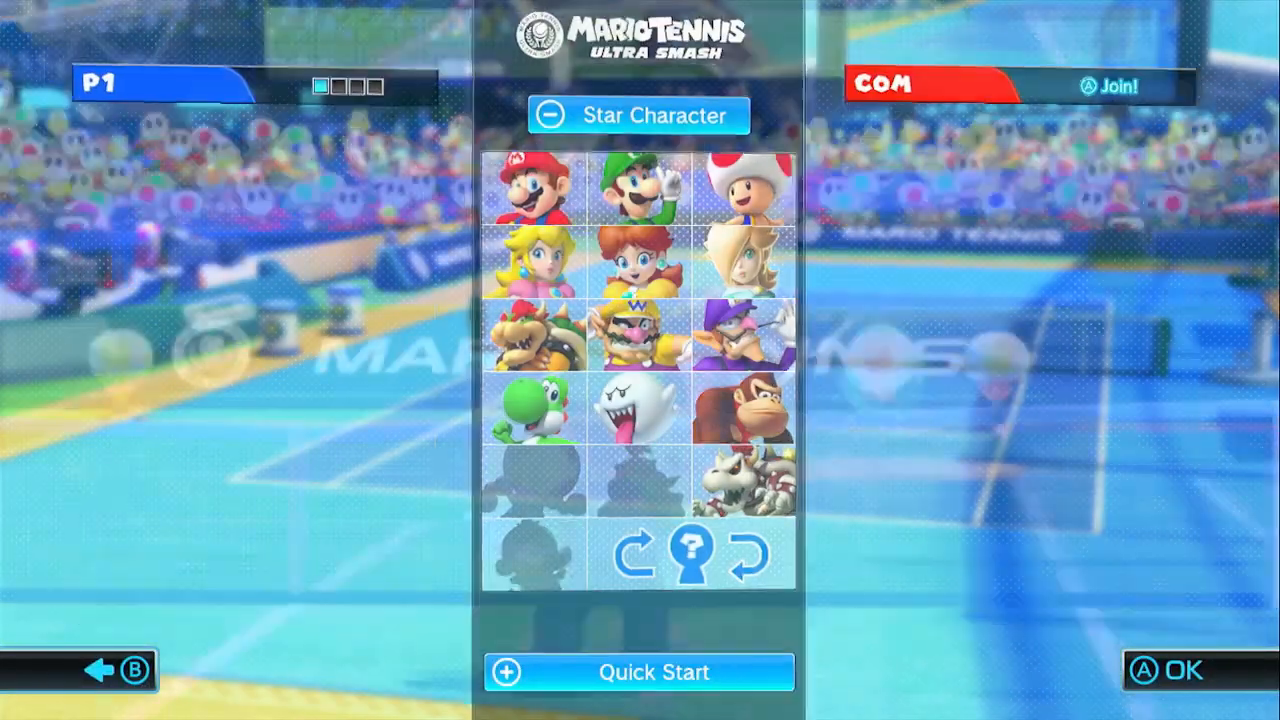
pyautogui.click(640, 184)
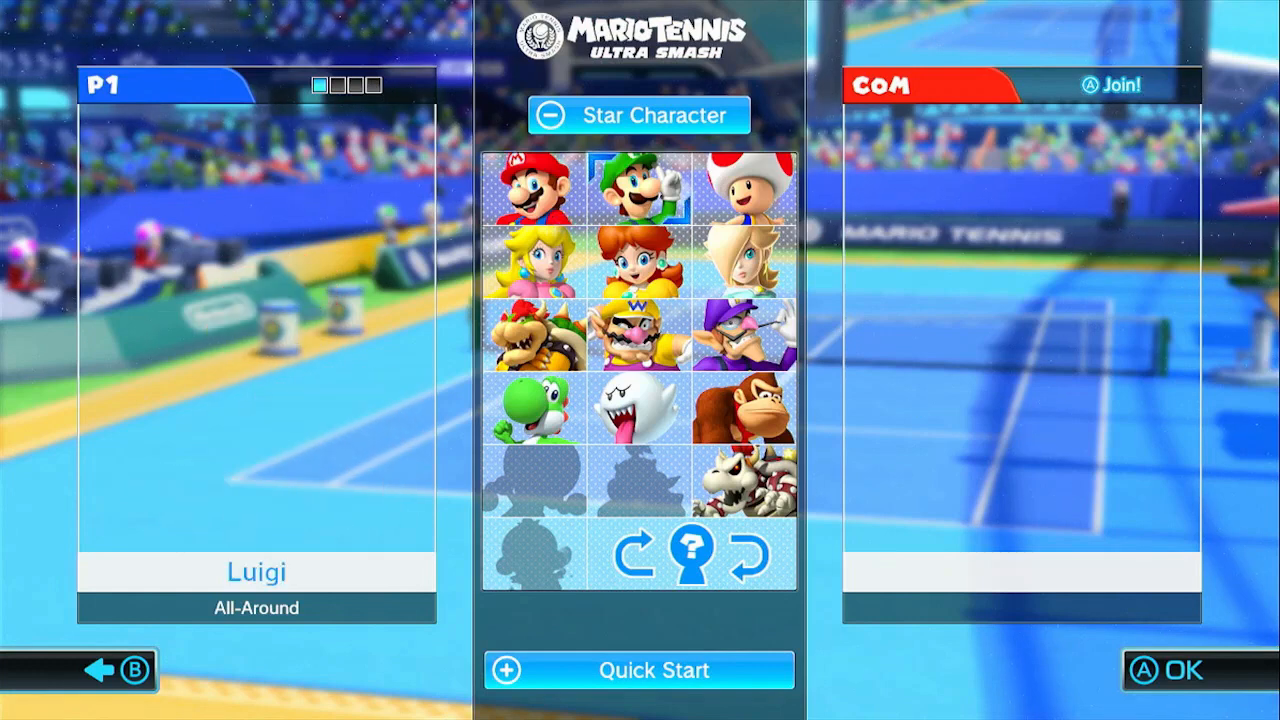
pyautogui.click(640, 256)
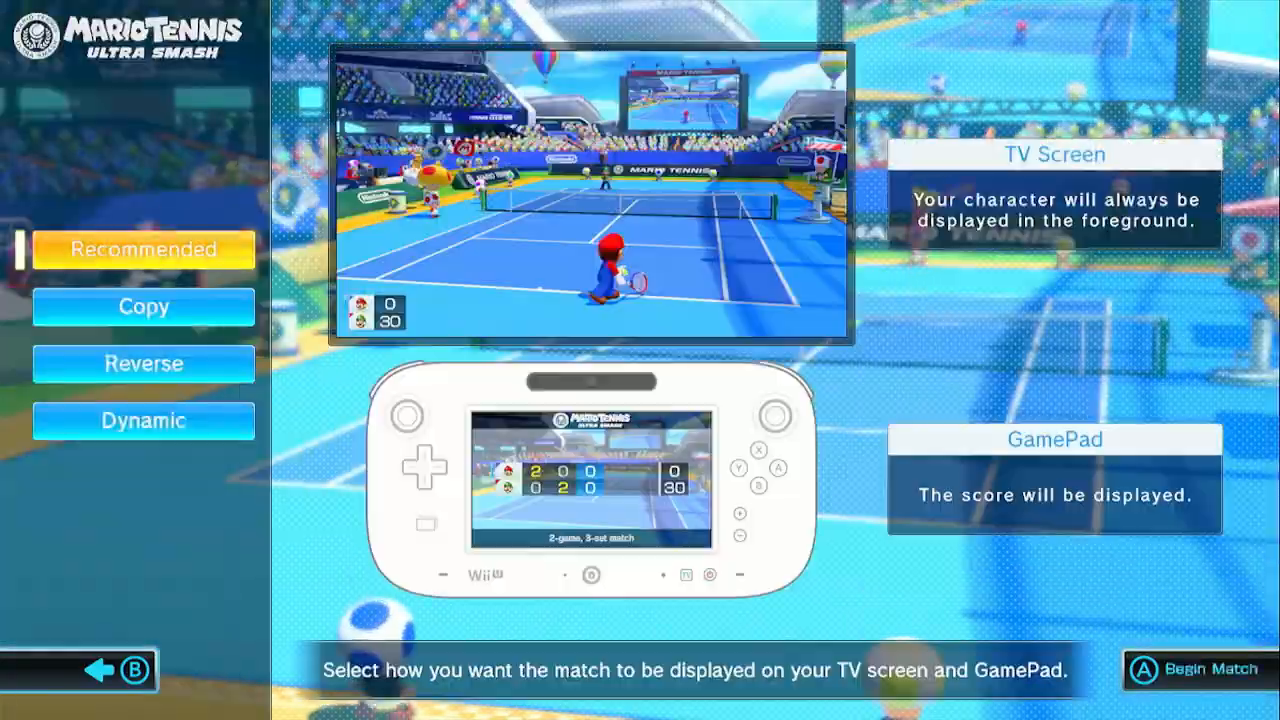
pyautogui.click(1192, 668)
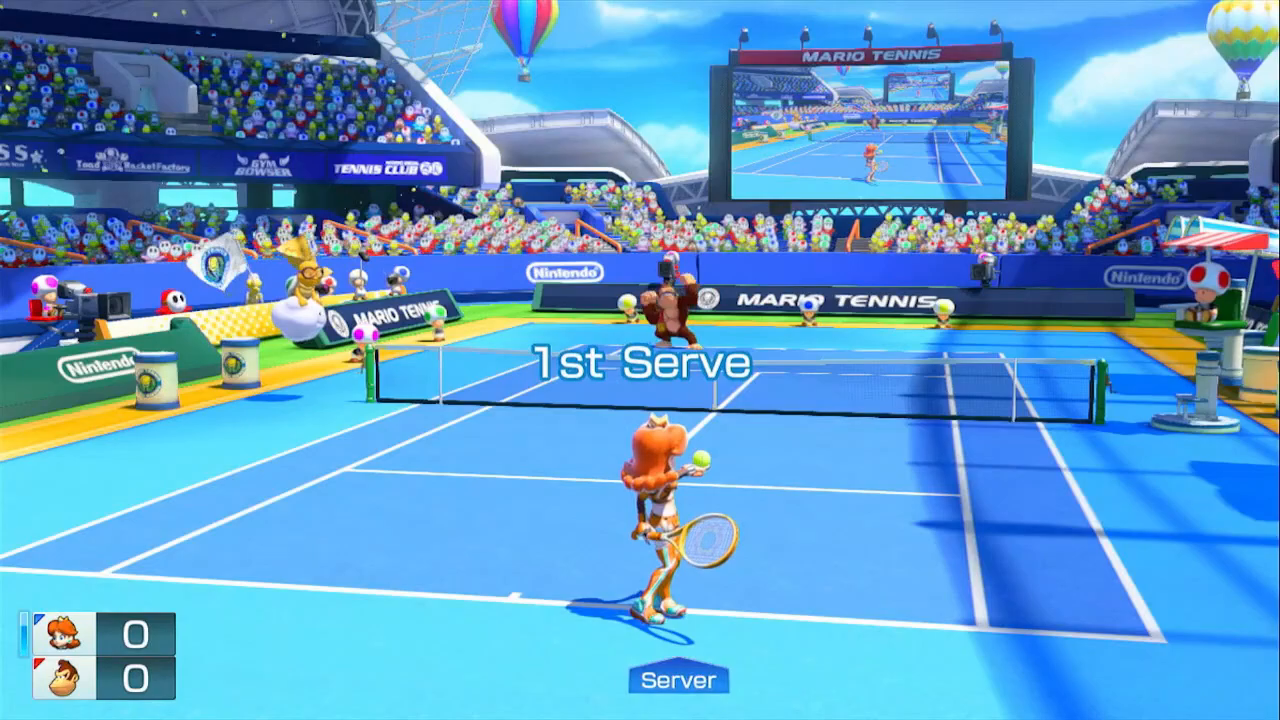